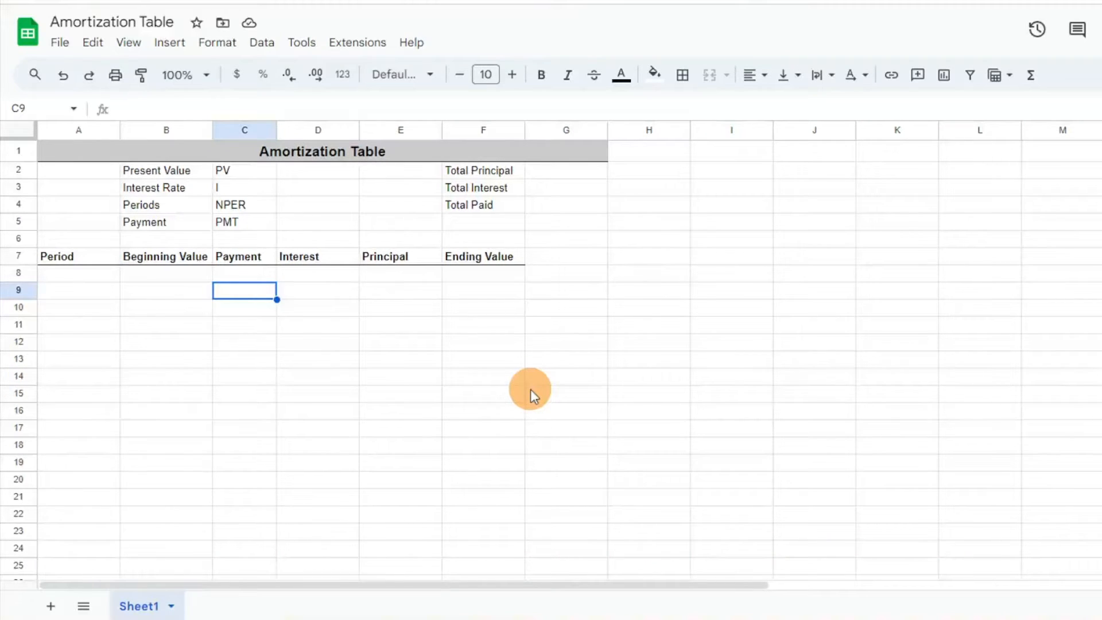
Enter the 500,000 present value and 5% rate, with a =D3/12 monthly rate shown as a percent.
left_click(318, 170)
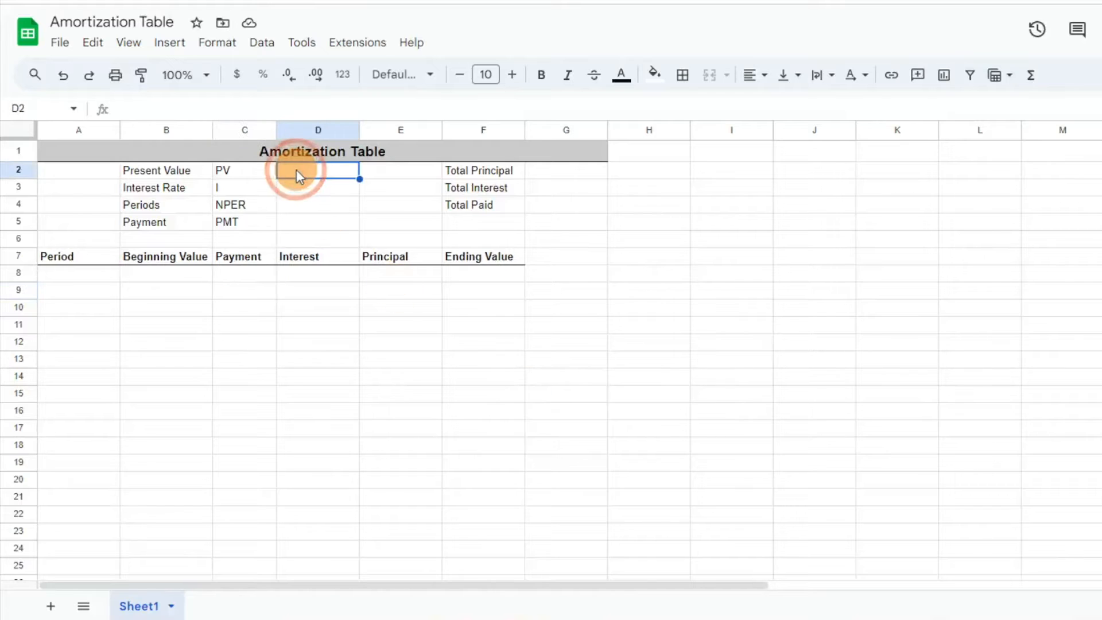
type("50000")
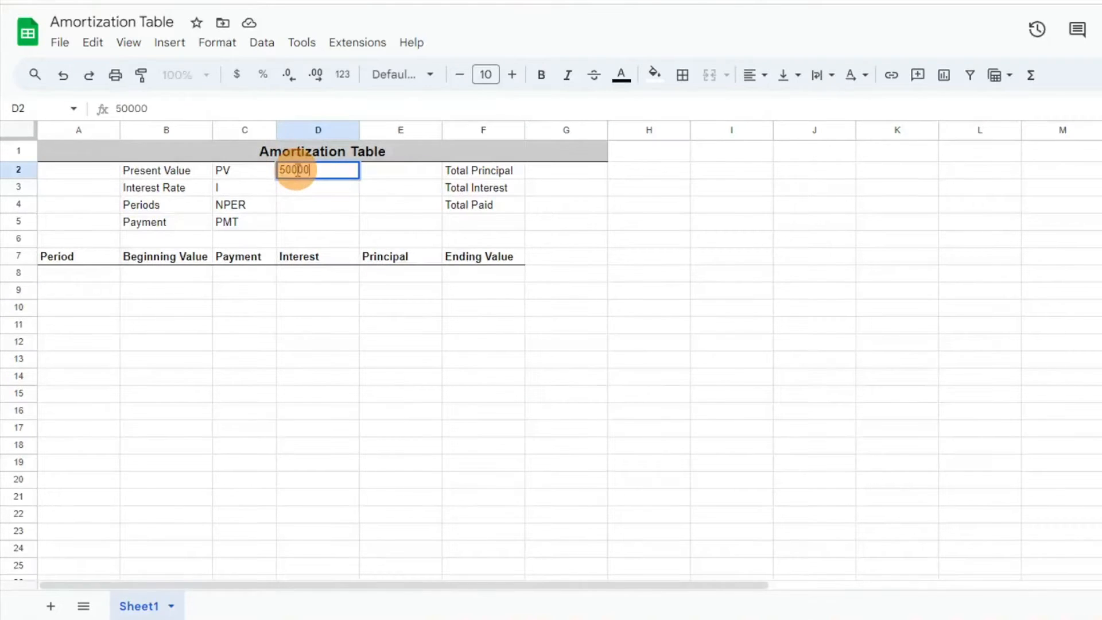
key("Enter")
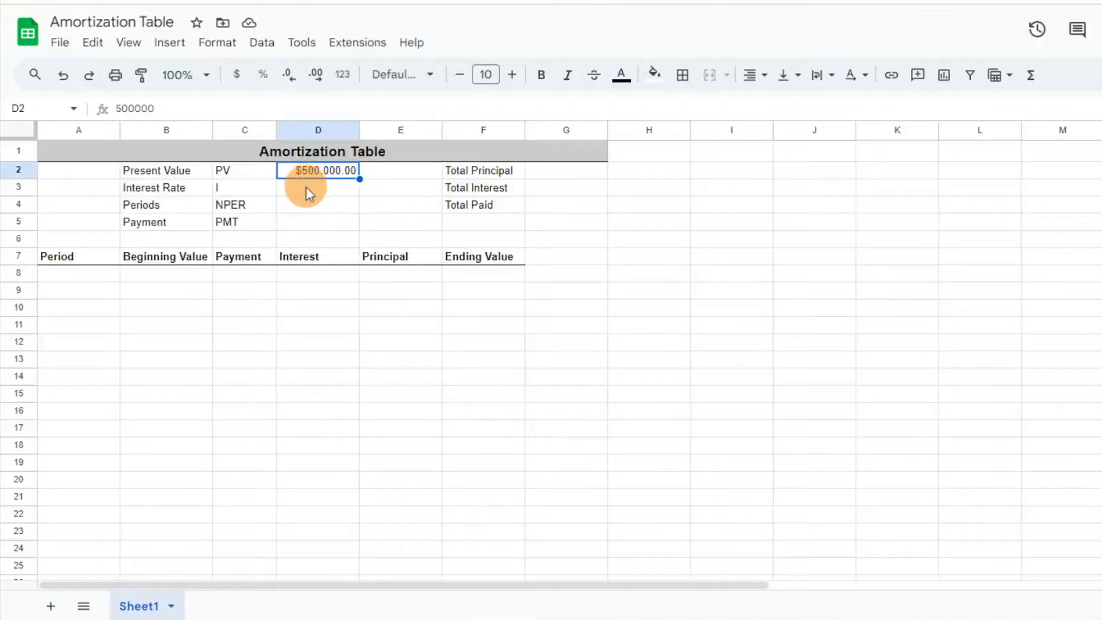
left_click(317, 188)
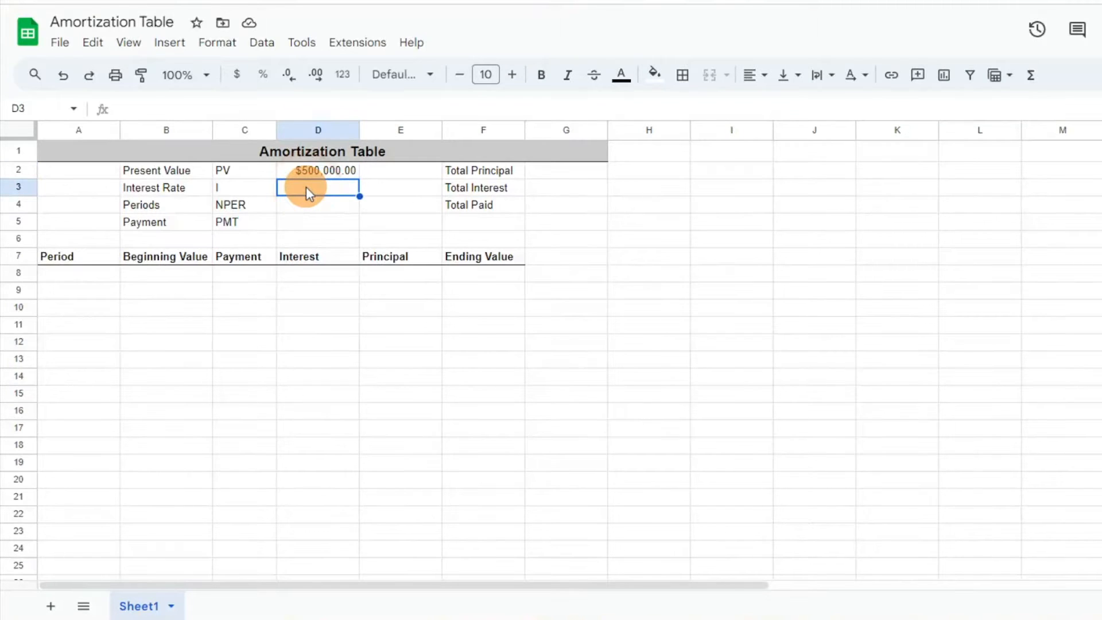
type("5%")
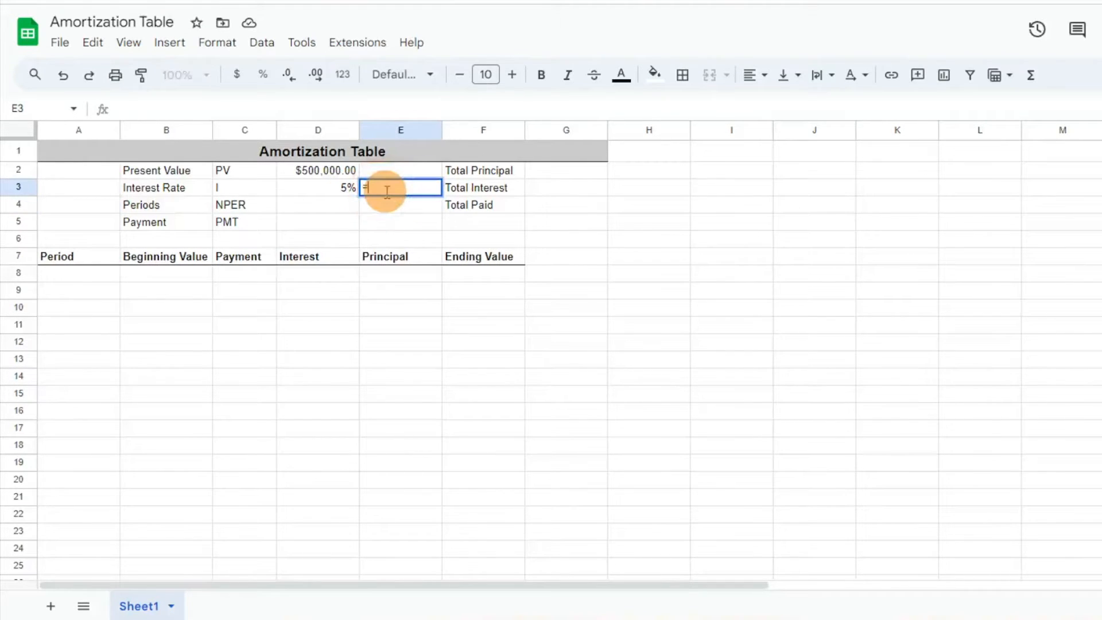
type("=D3/")
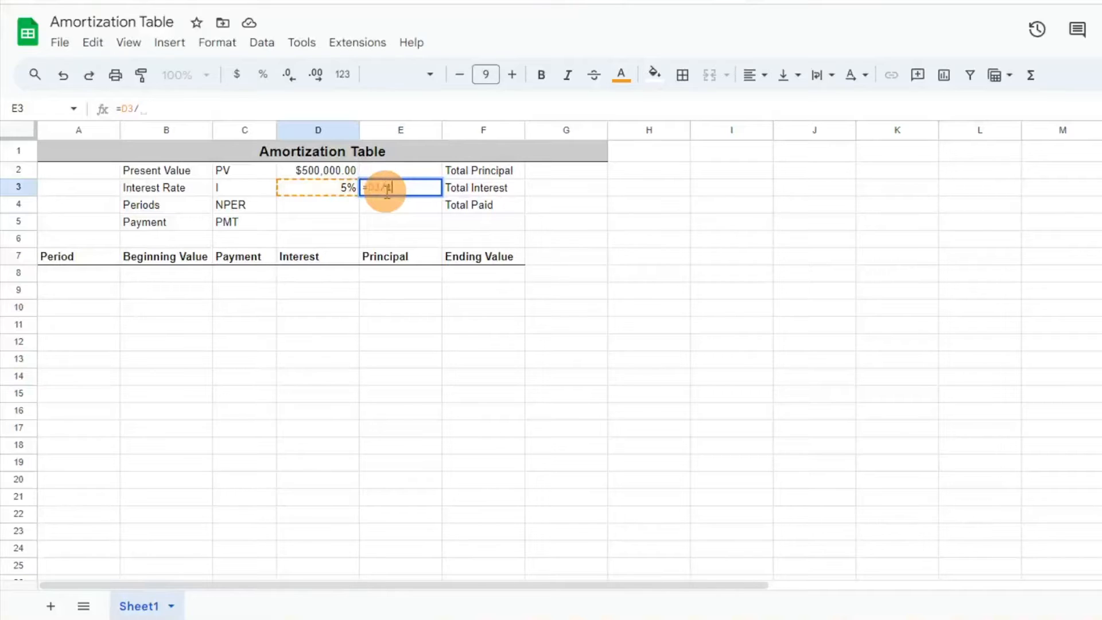
key("Enter")
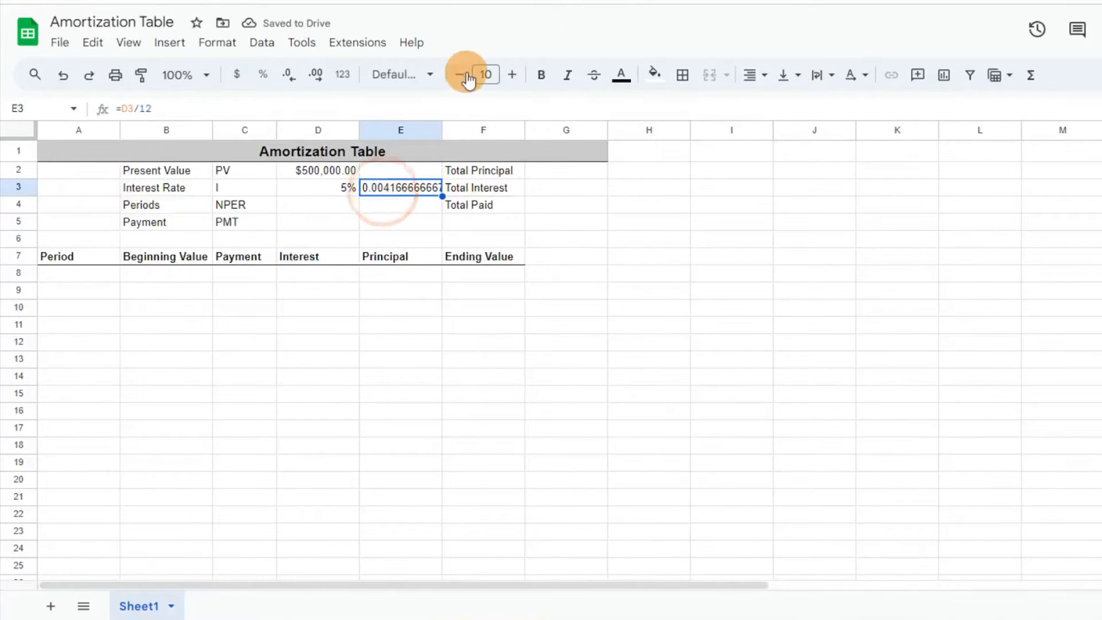
left_click(263, 75)
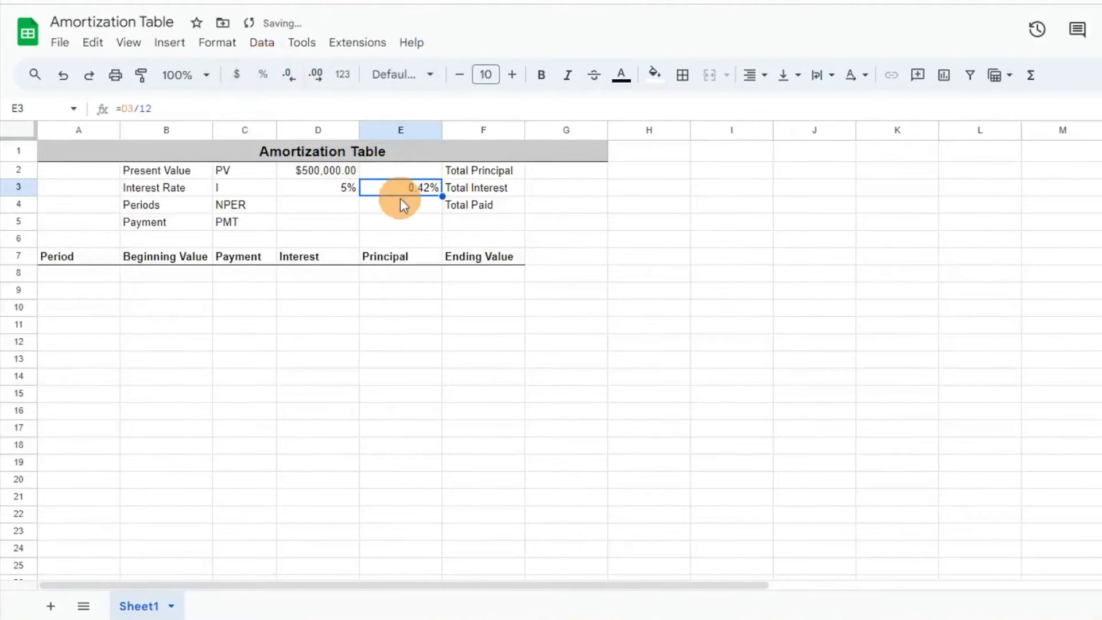
Enter the 30-year term and convert it to 360 monthly periods with =D4*12.
left_click(317, 205)
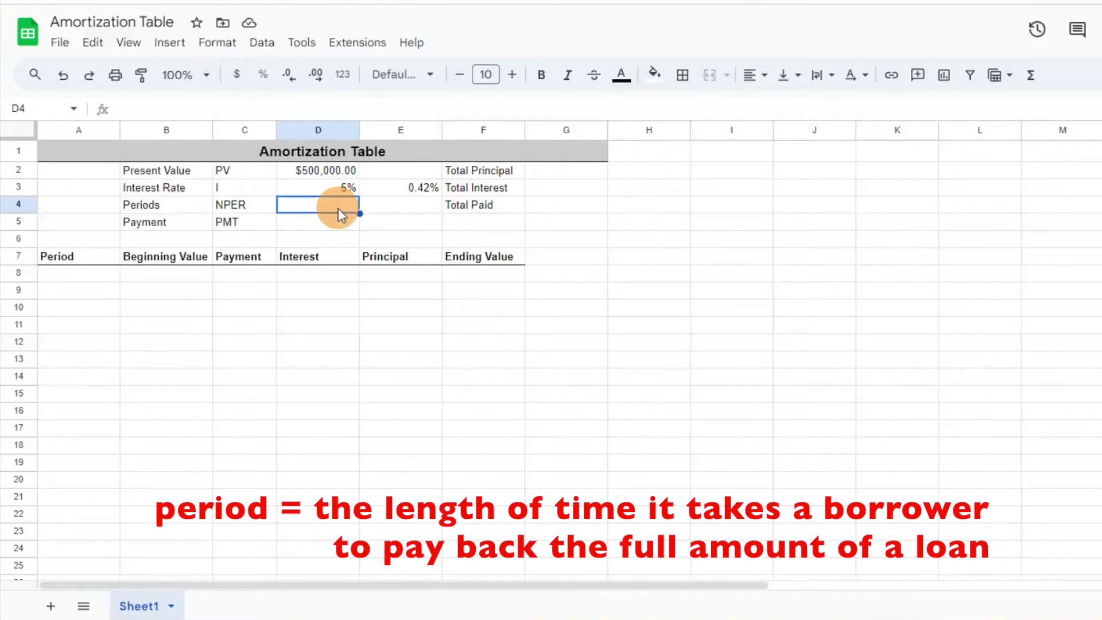
type("30")
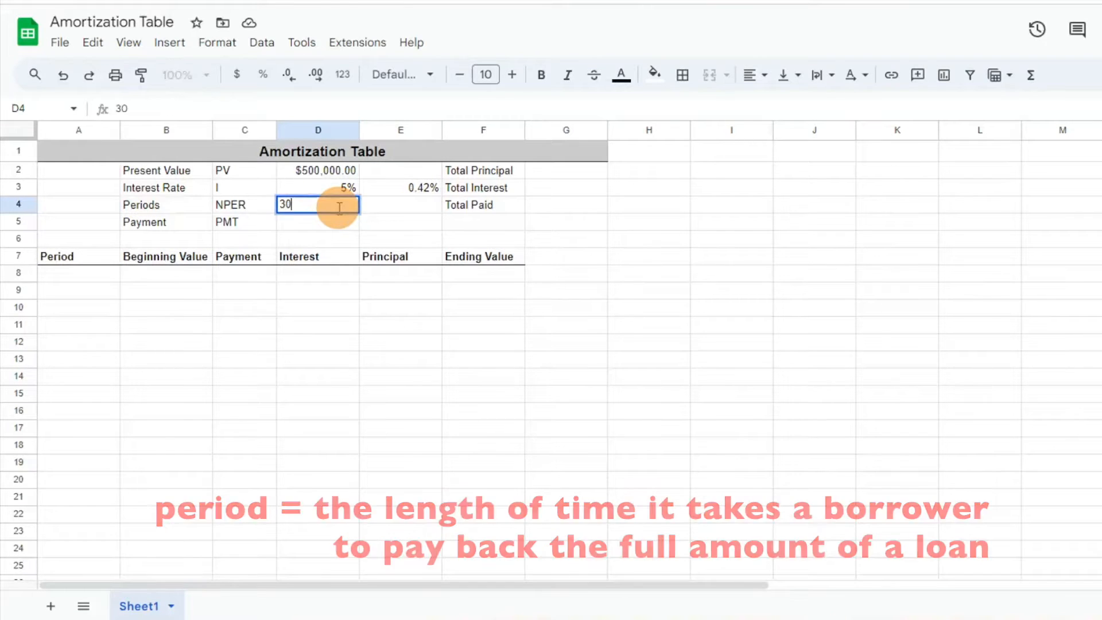
key("Enter")
type("=D4")
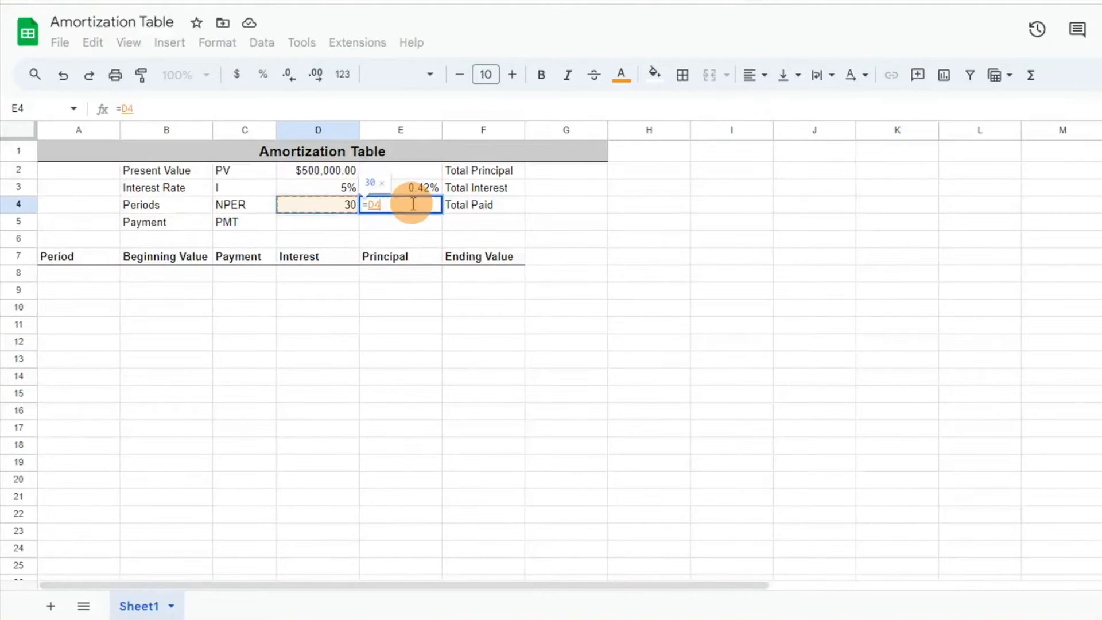
type("*")
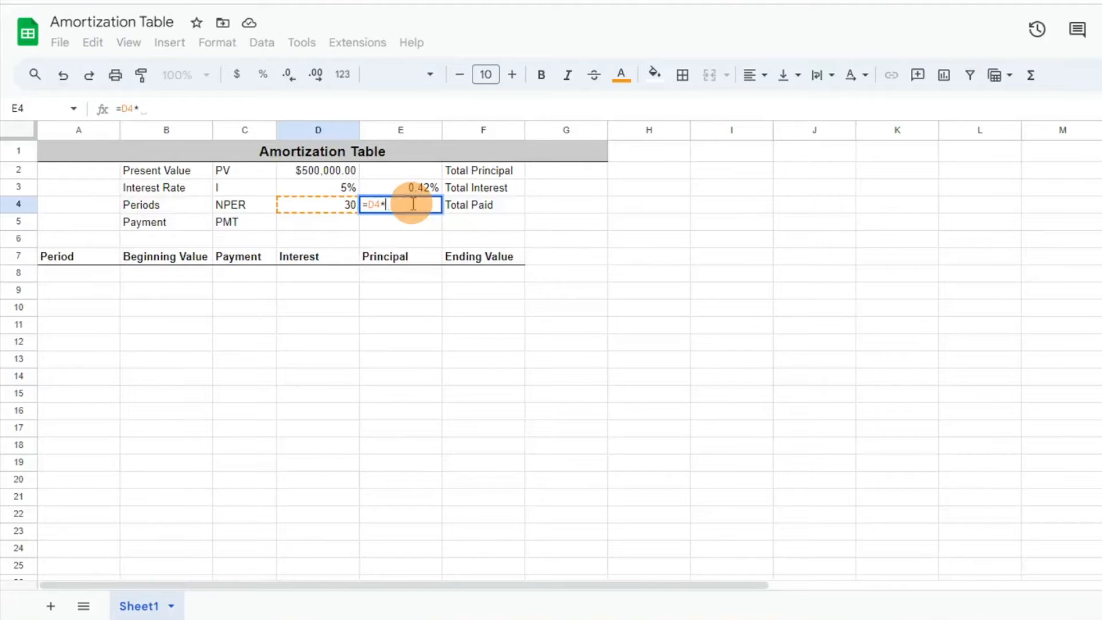
key("Enter")
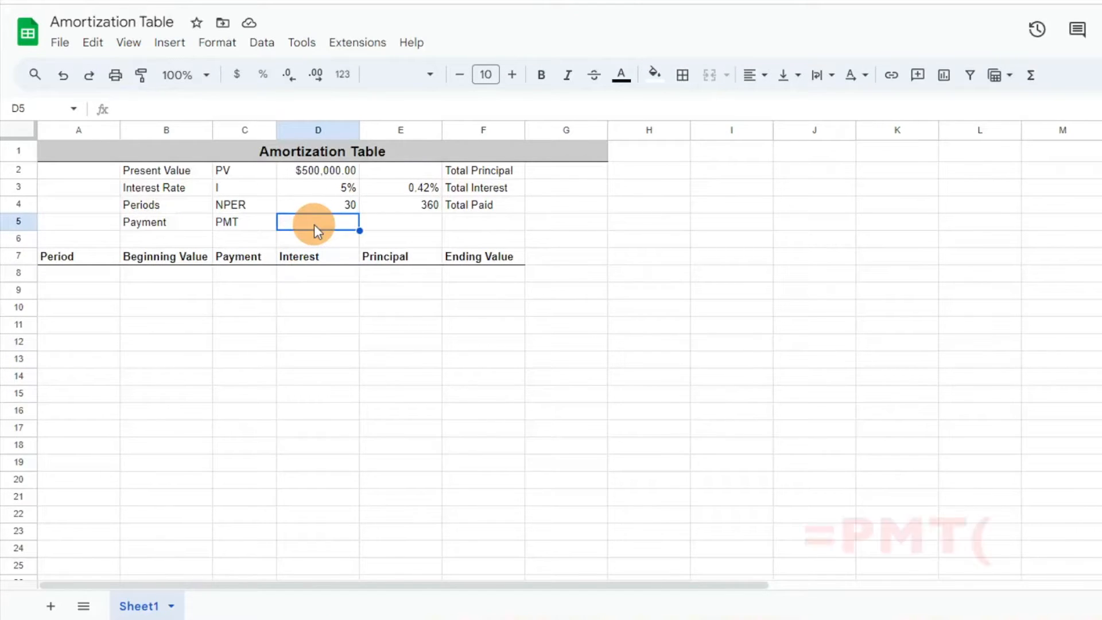
Enter =PMT(E3,E4,D2) in D5 and change D2 to -500,000 for a positive $2,684.11 payment.
type("=PM")
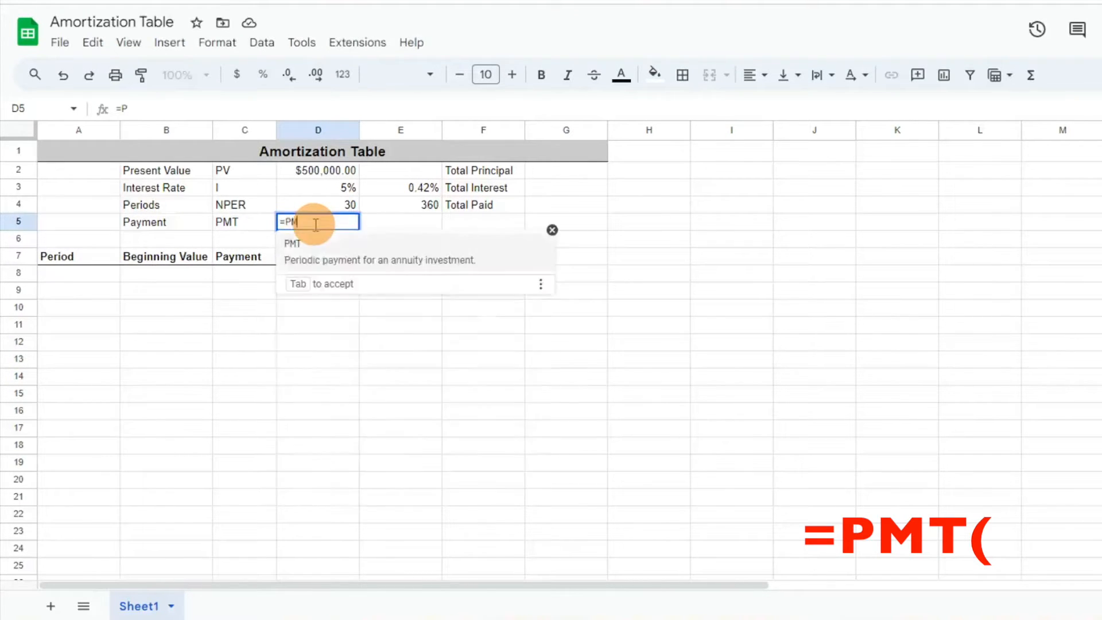
type("T")
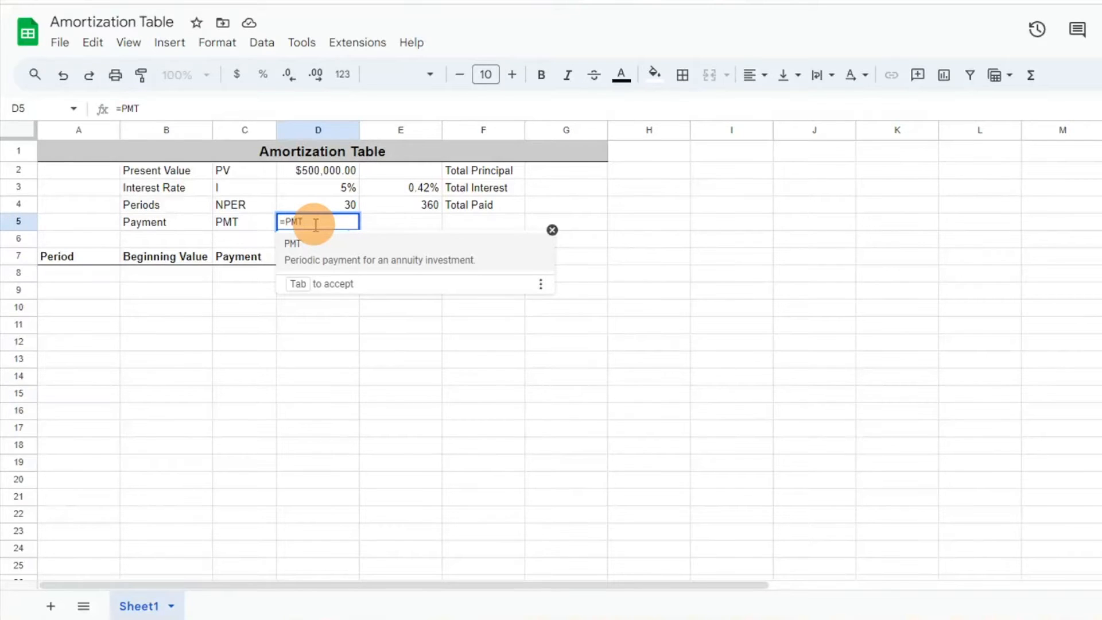
type("(")
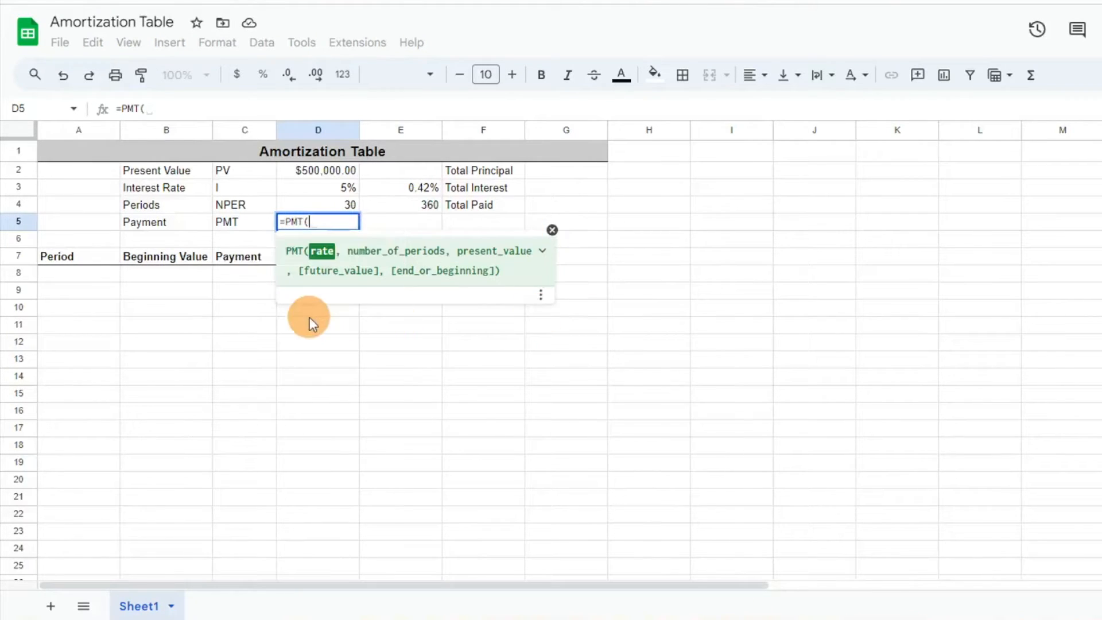
mouse_move(414, 243)
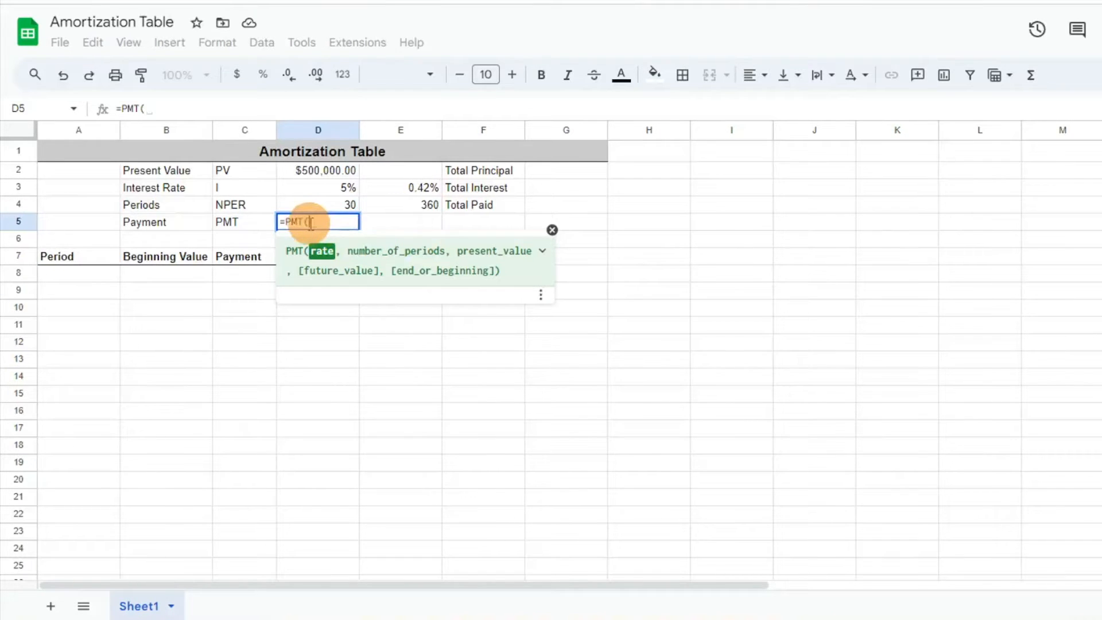
mouse_move(381, 190)
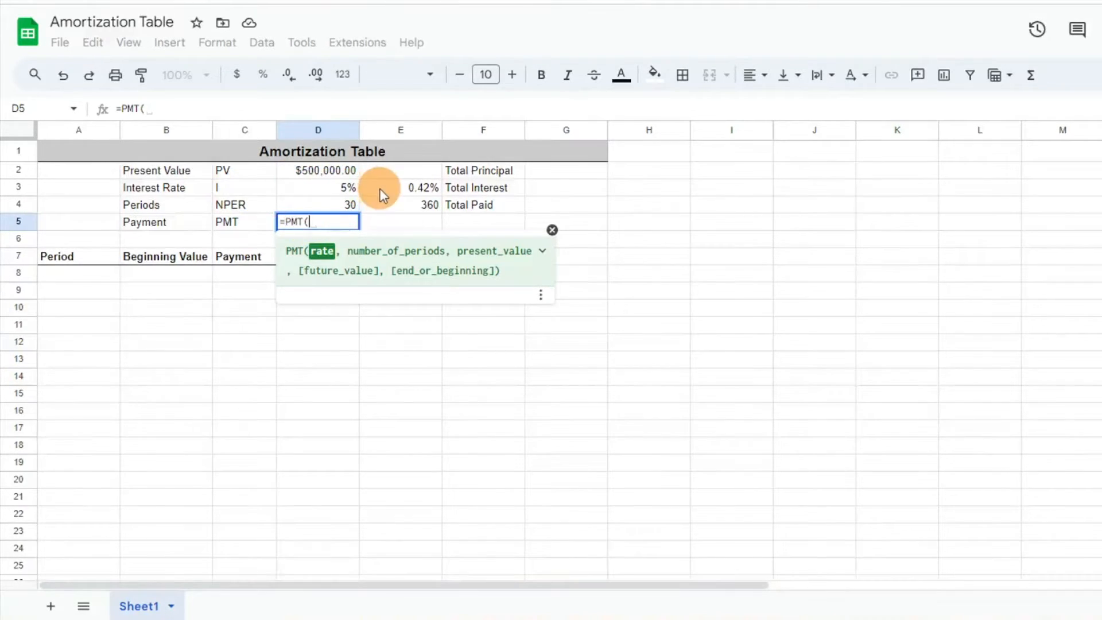
left_click(391, 188)
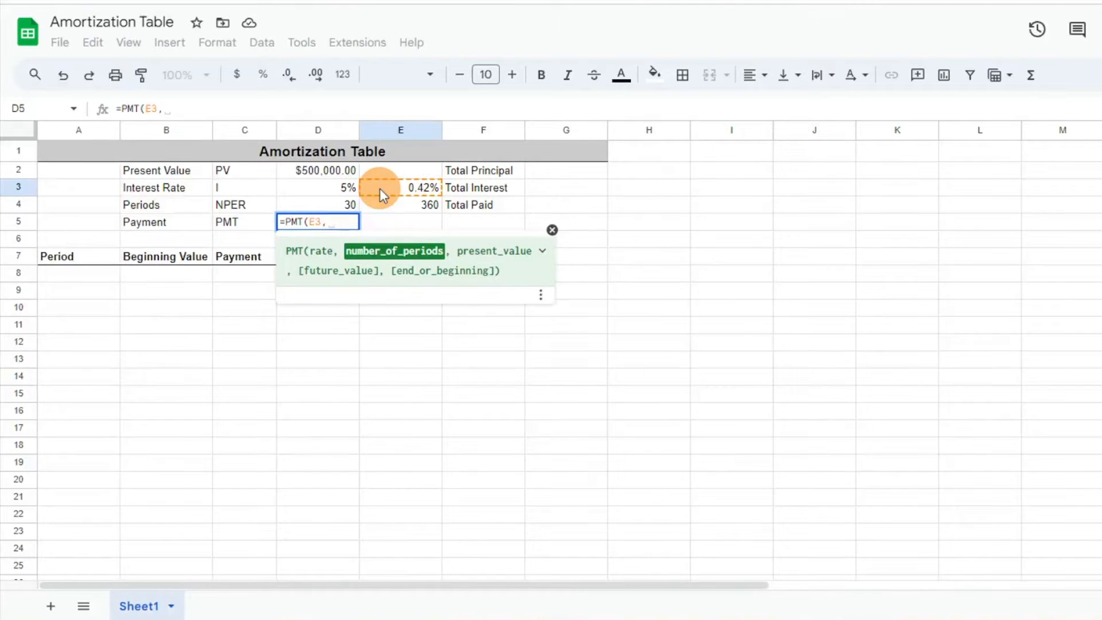
mouse_move(383, 216)
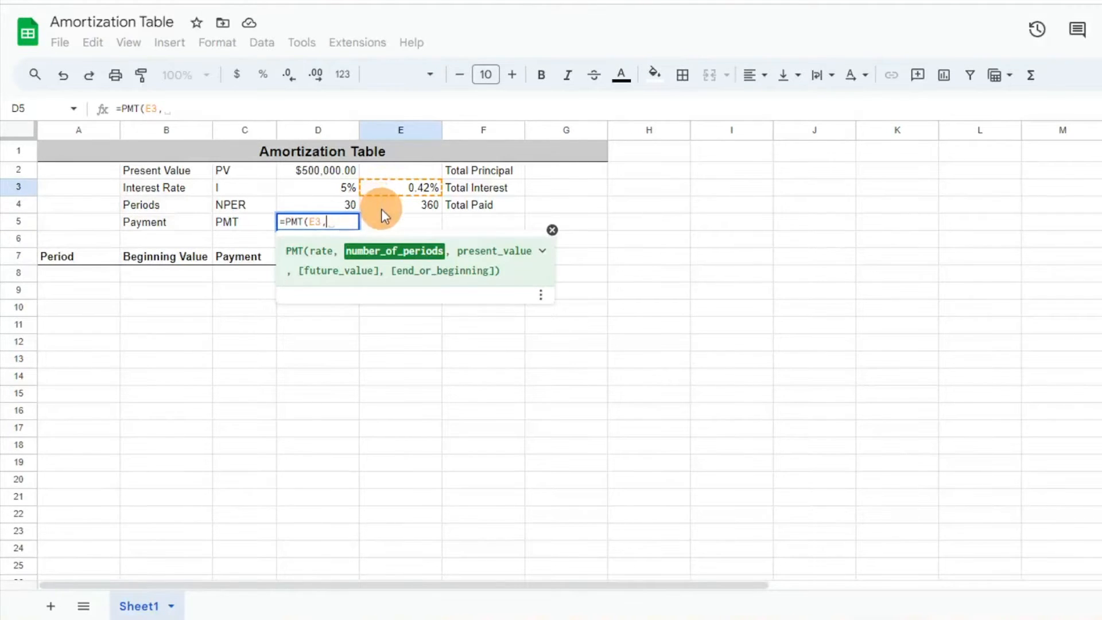
left_click(400, 205)
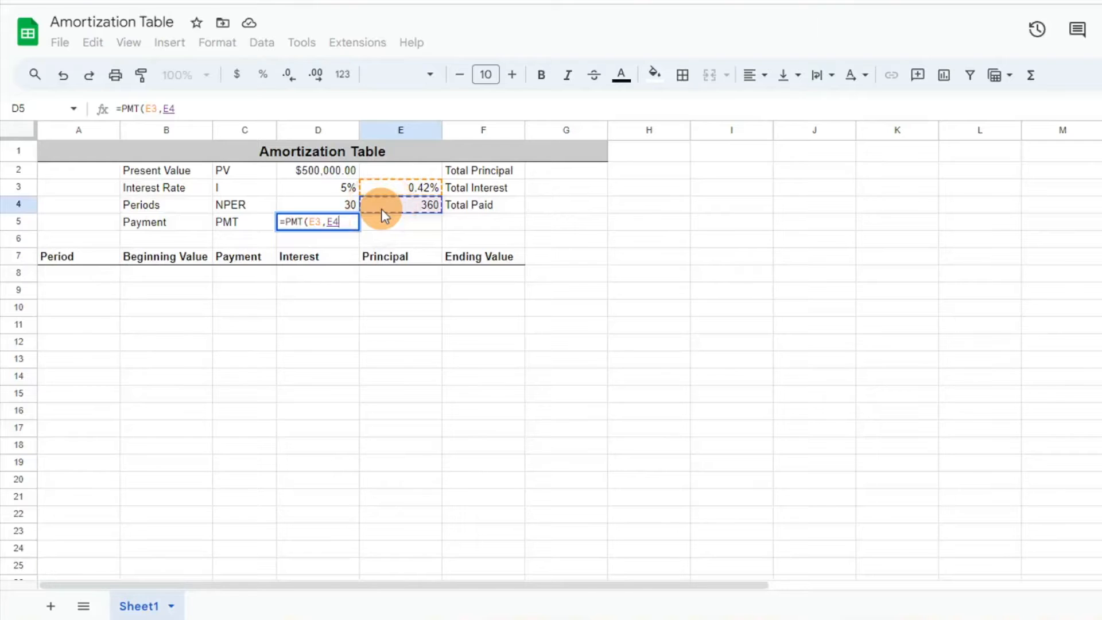
type(",D2)")
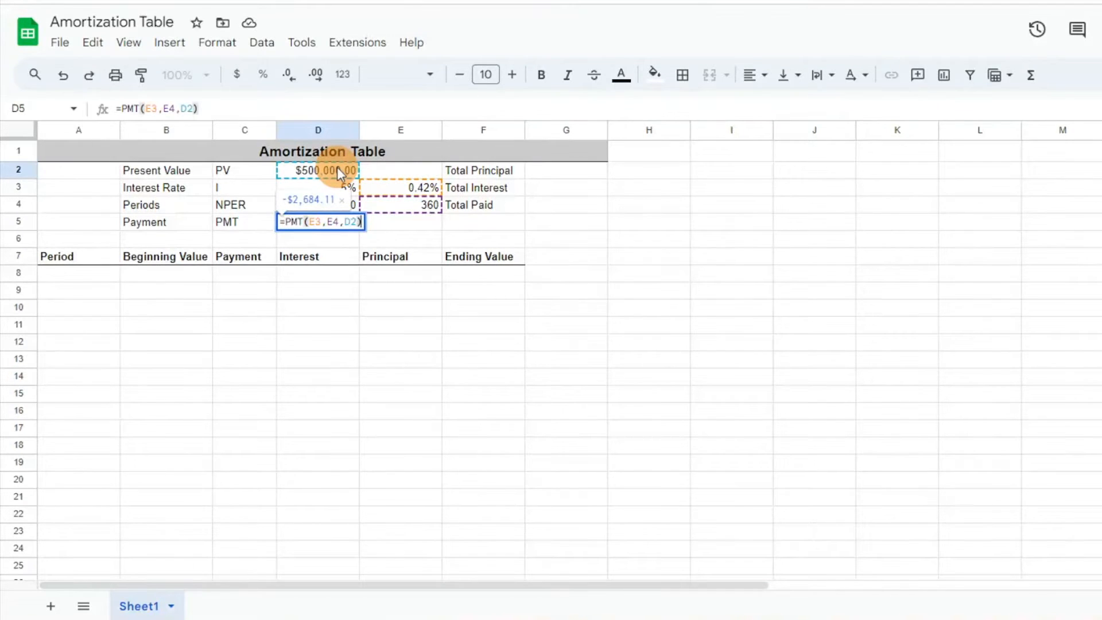
key("Enter")
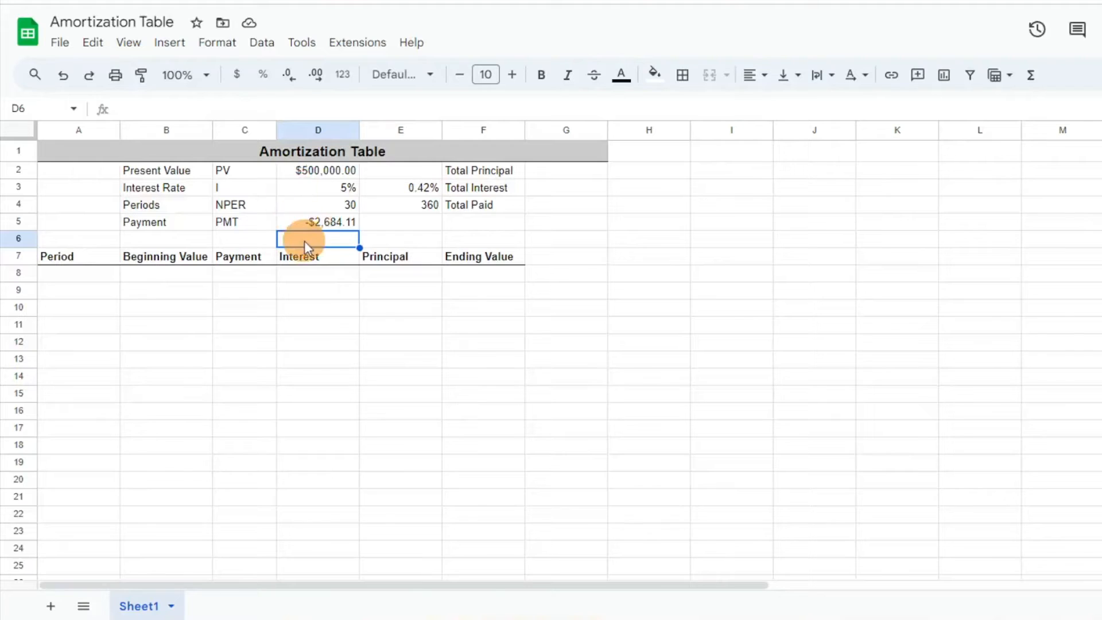
left_click(318, 170)
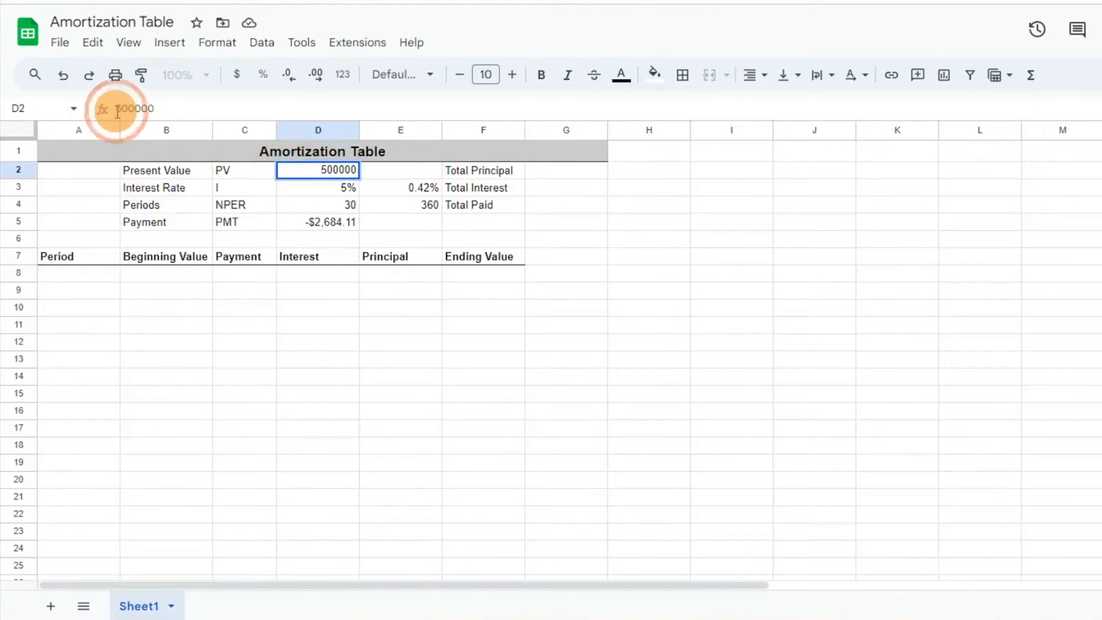
key("Enter")
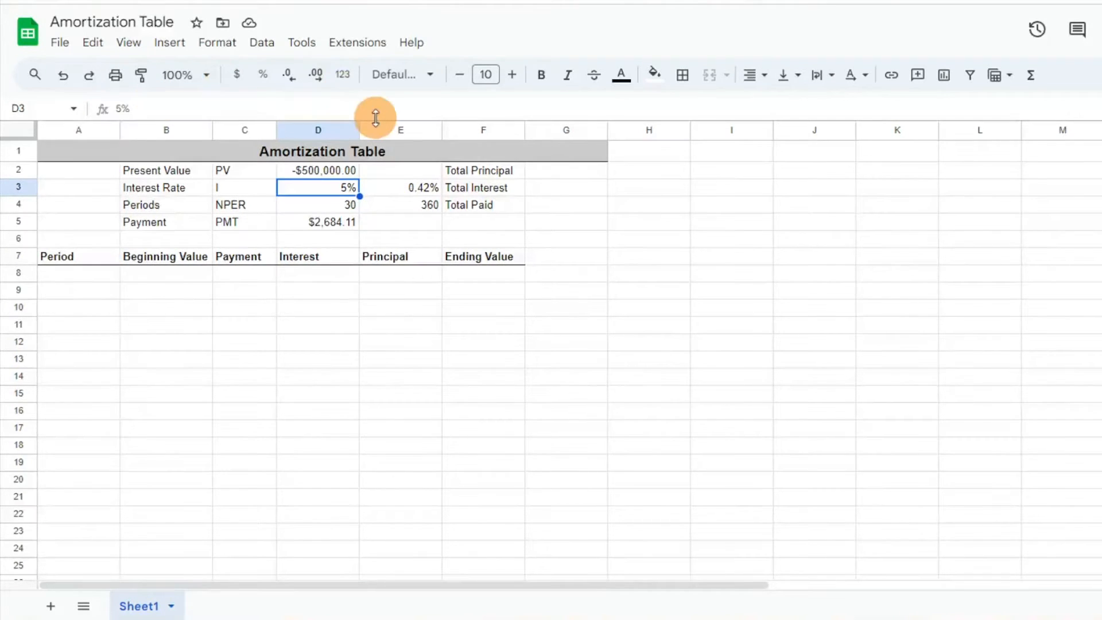
mouse_move(67, 290)
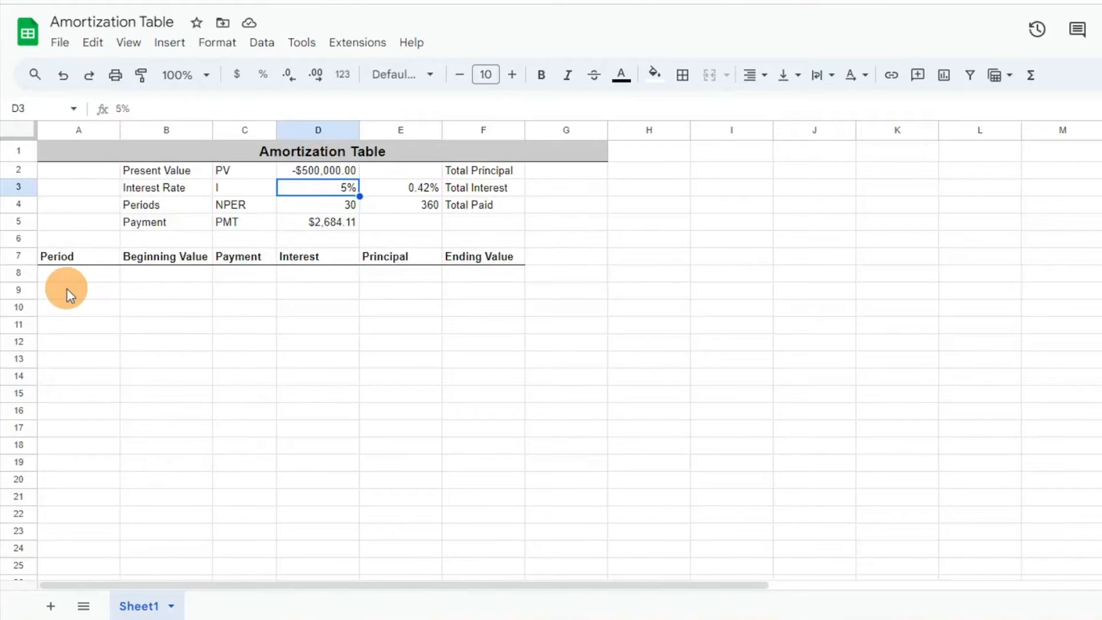
mouse_move(385, 290)
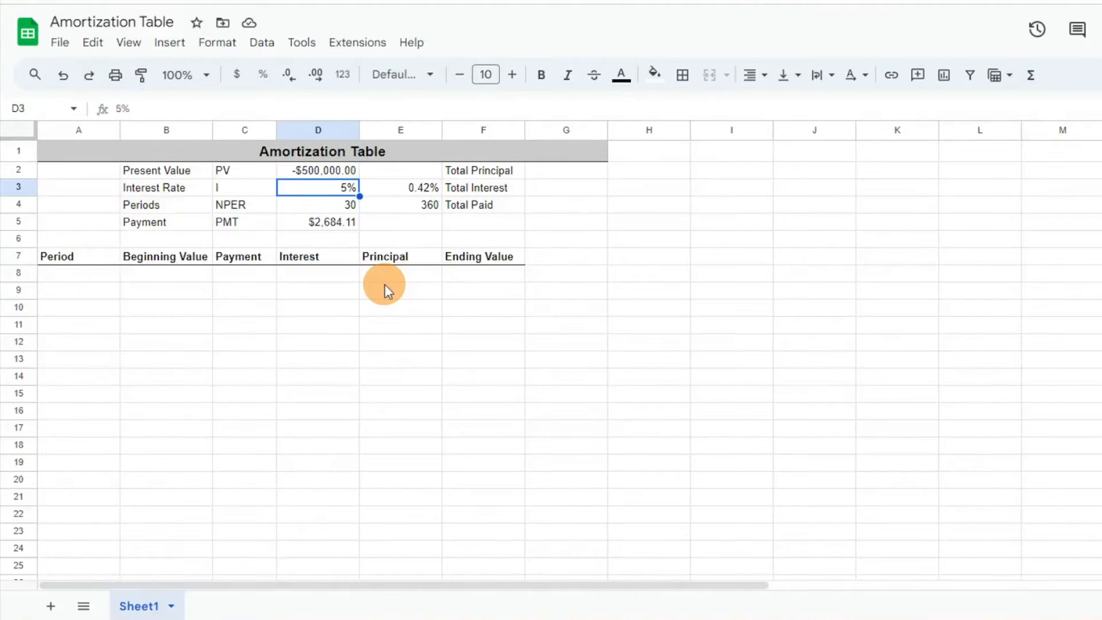
Extend the A8:A10 period numbers down column A with the fill handle.
left_click(79, 272)
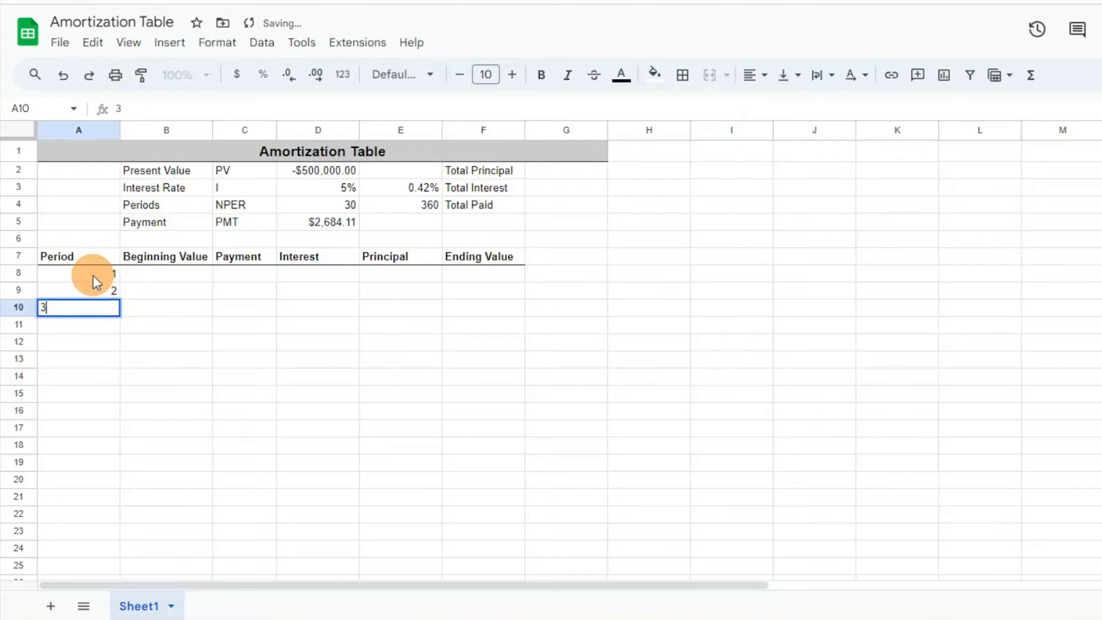
key("Enter")
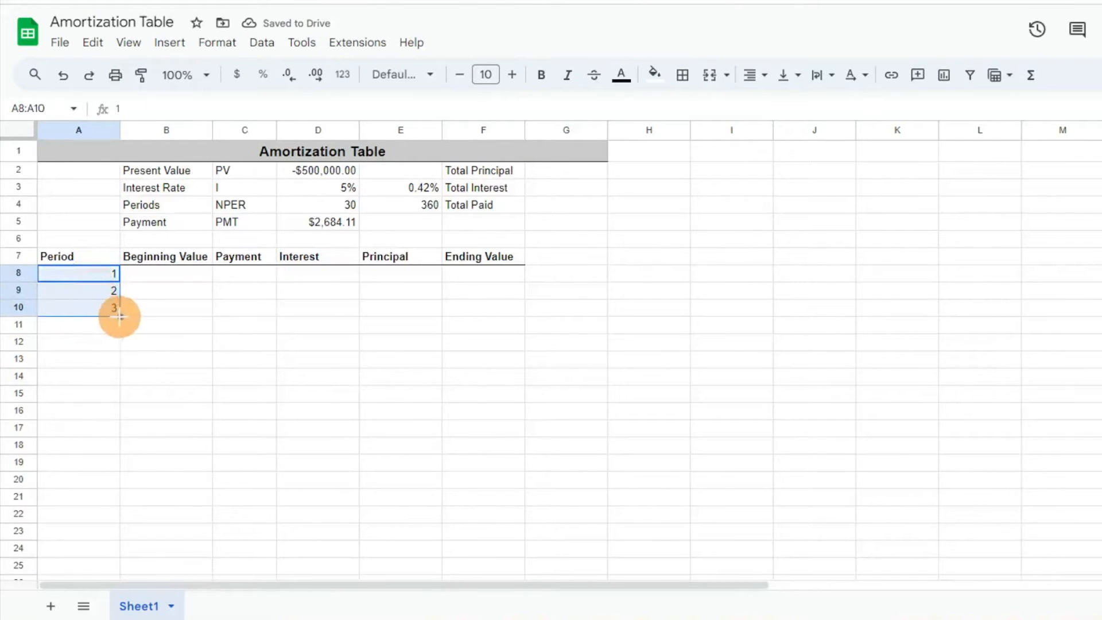
scroll("down", 3)
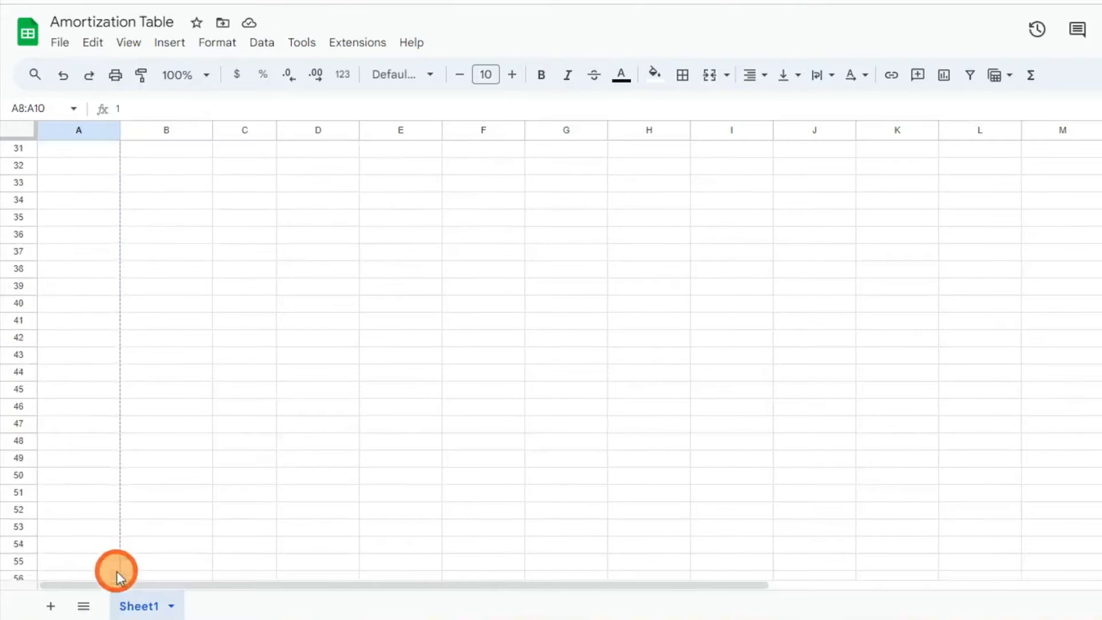
scroll("down", 3)
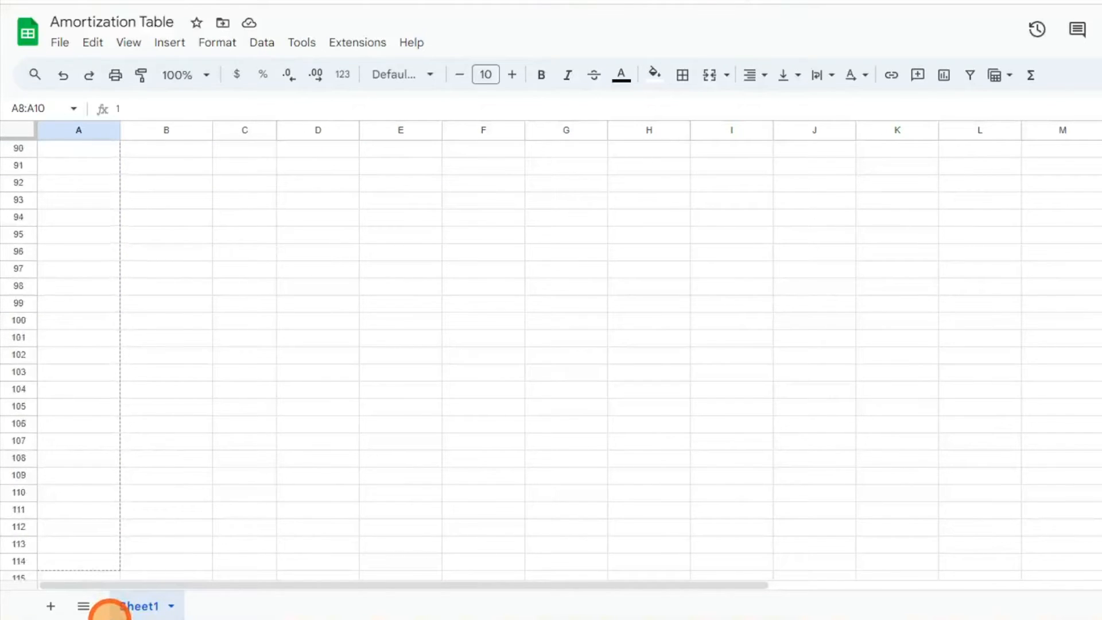
scroll("down", 3)
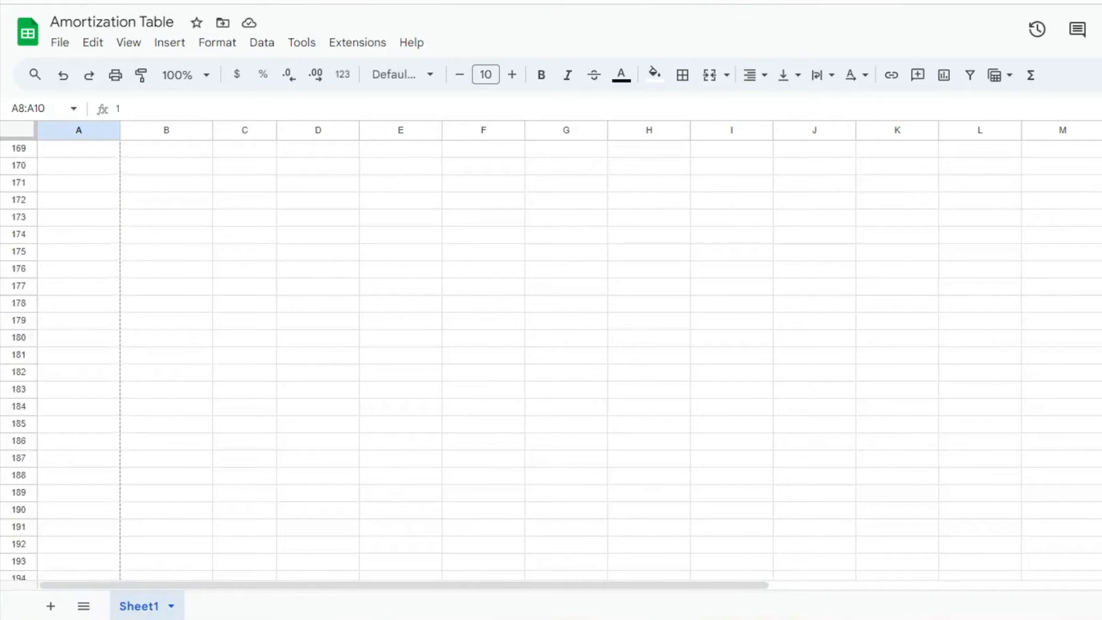
scroll("down", 3)
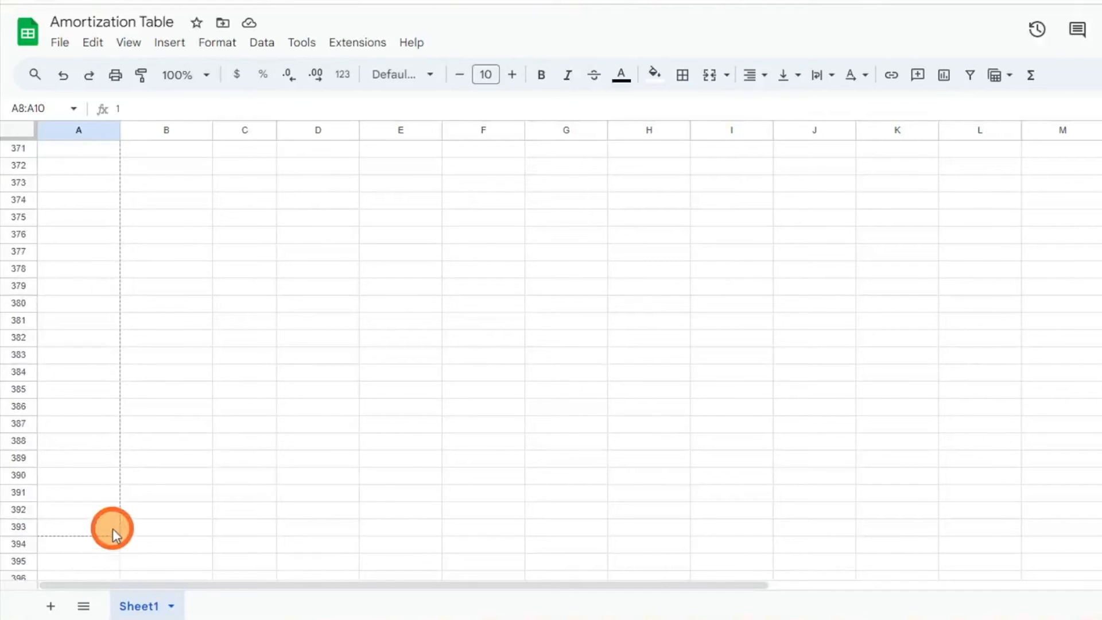
left_click_drag(110, 528, 105, 183)
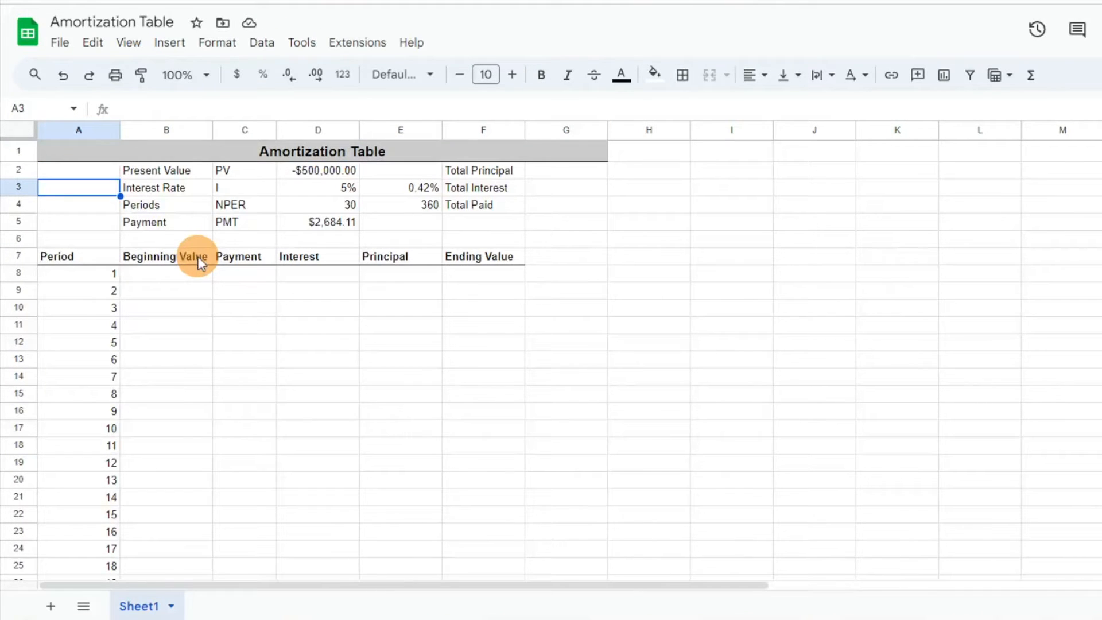
Fill period 1 with beginning value =D2, the payment, and interest =B8*E3 ($2,083.33).
left_click(166, 273)
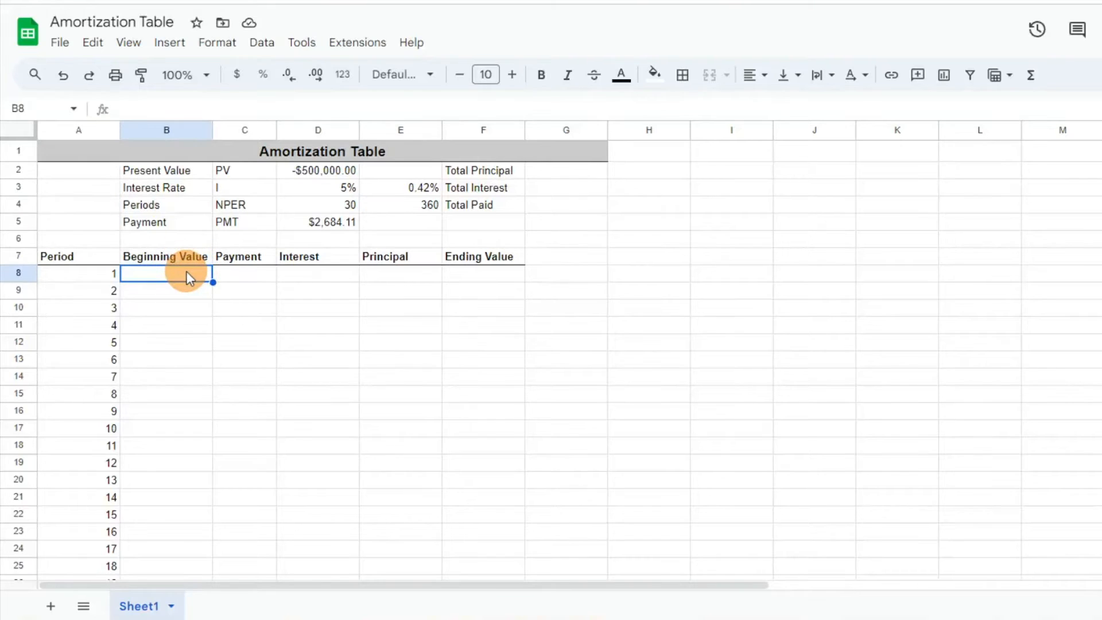
type("=")
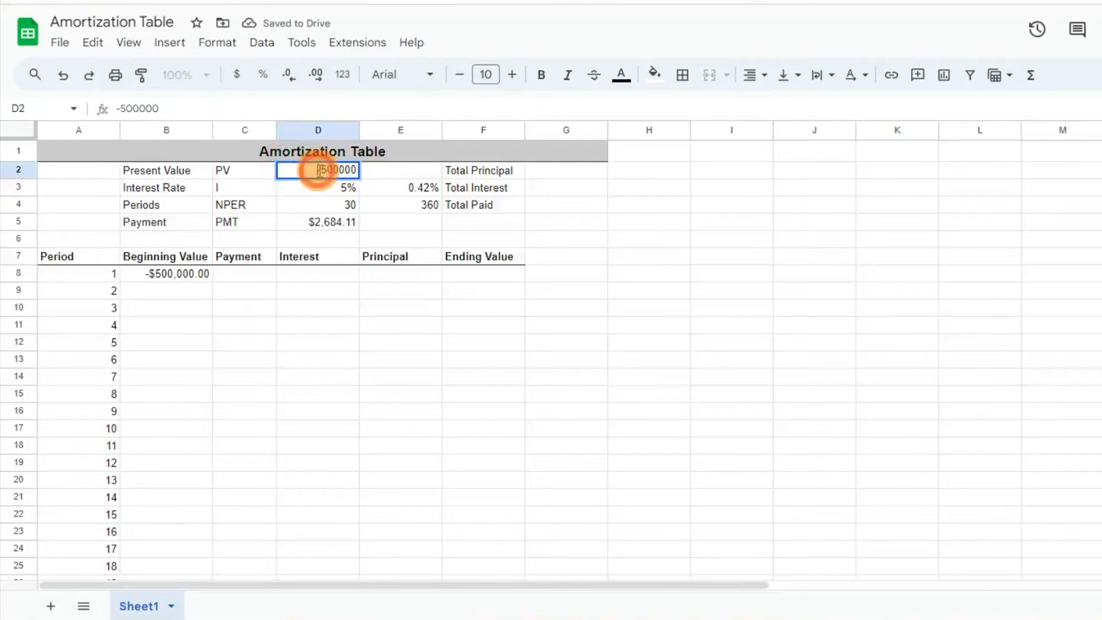
key("Enter")
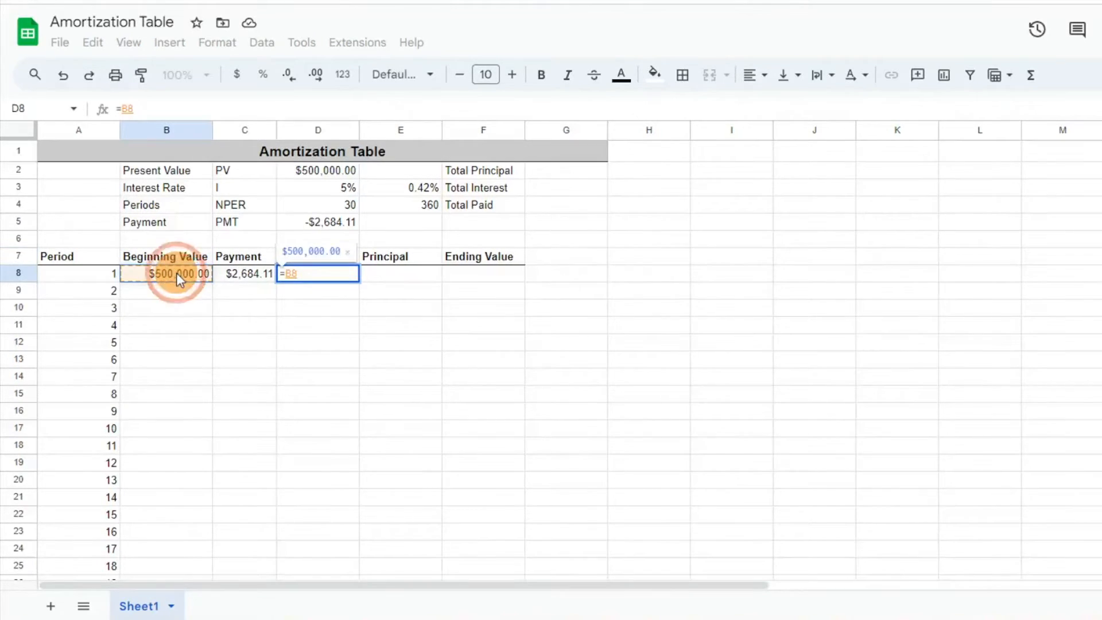
type("*")
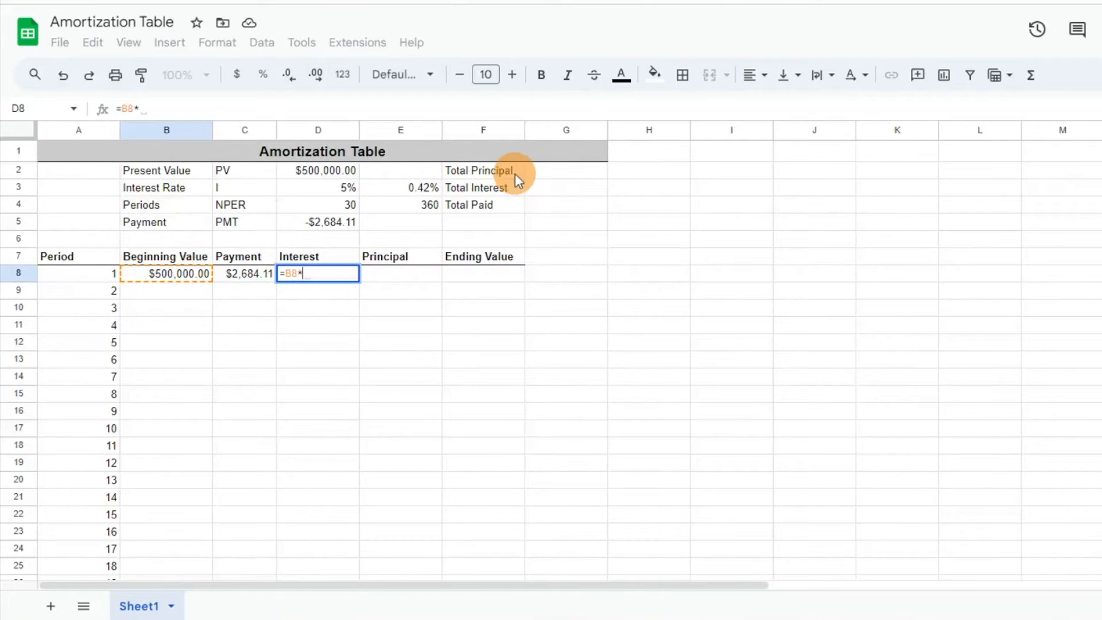
left_click(417, 188)
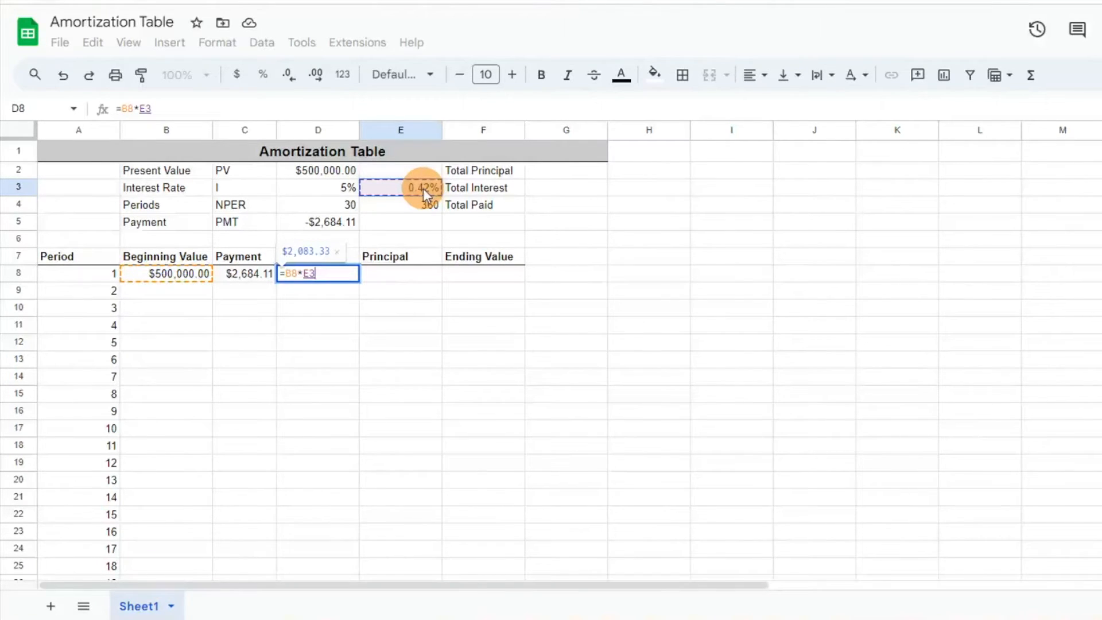
key("Enter")
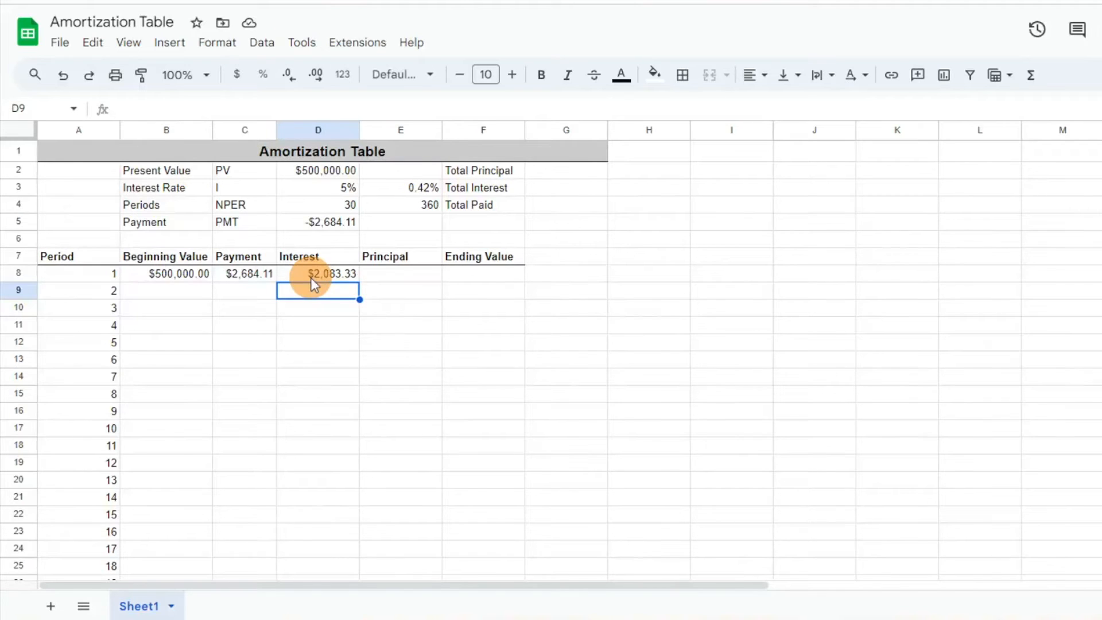
Enter period 1's principal =C8-D8 ($600.77) and ending value =B8-E8 ($499,399.23).
left_click(391, 275)
type("=")
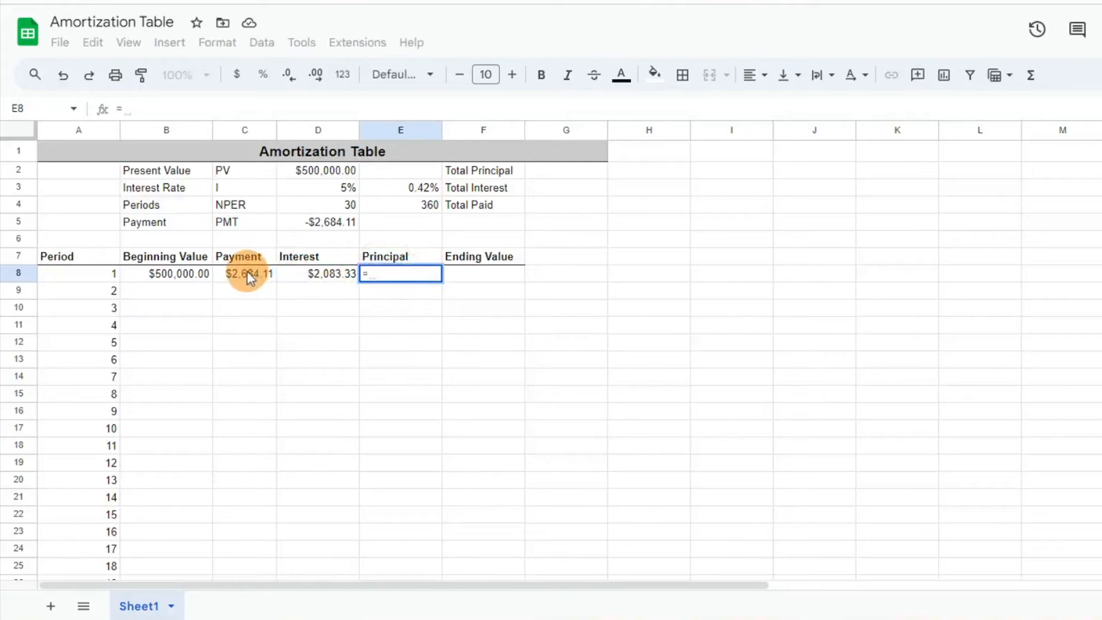
left_click(245, 274)
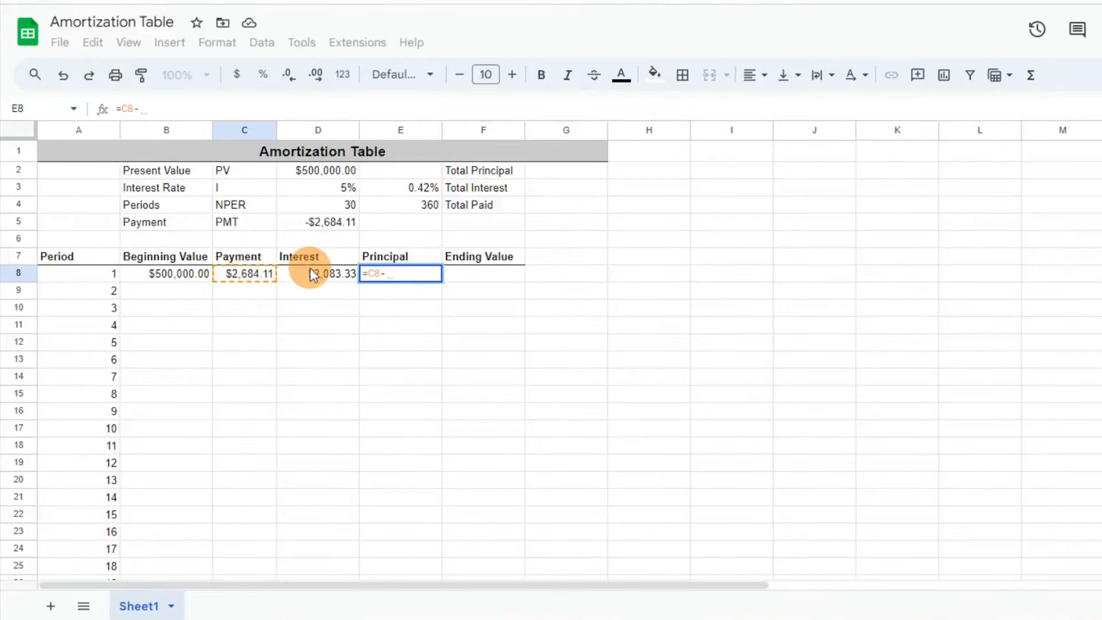
left_click(317, 273)
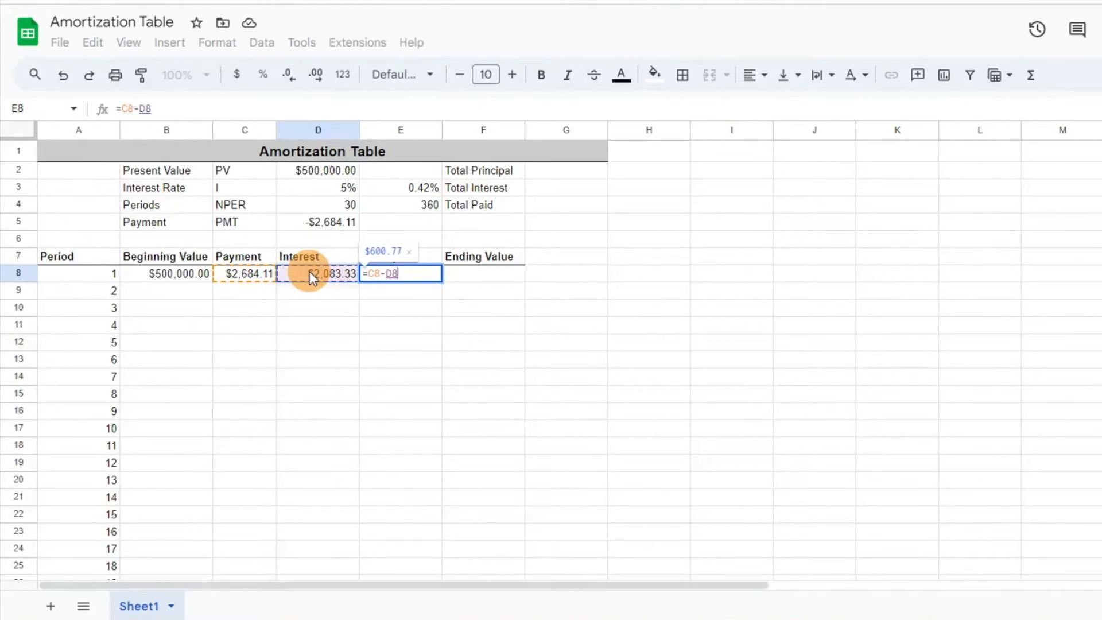
key("Enter")
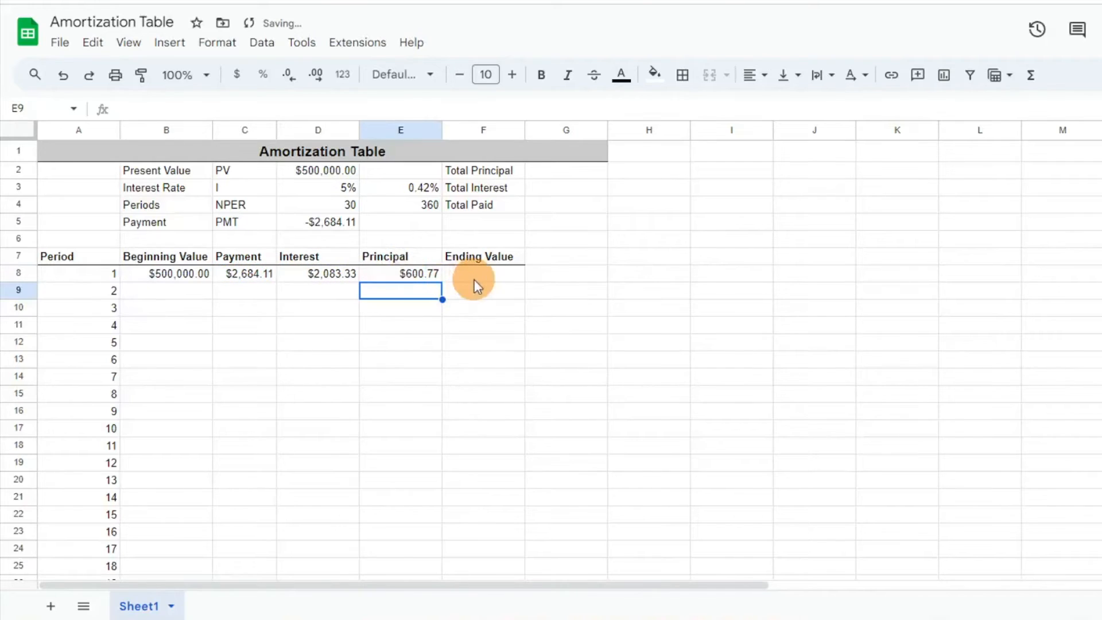
left_click(482, 274)
type("=B8")
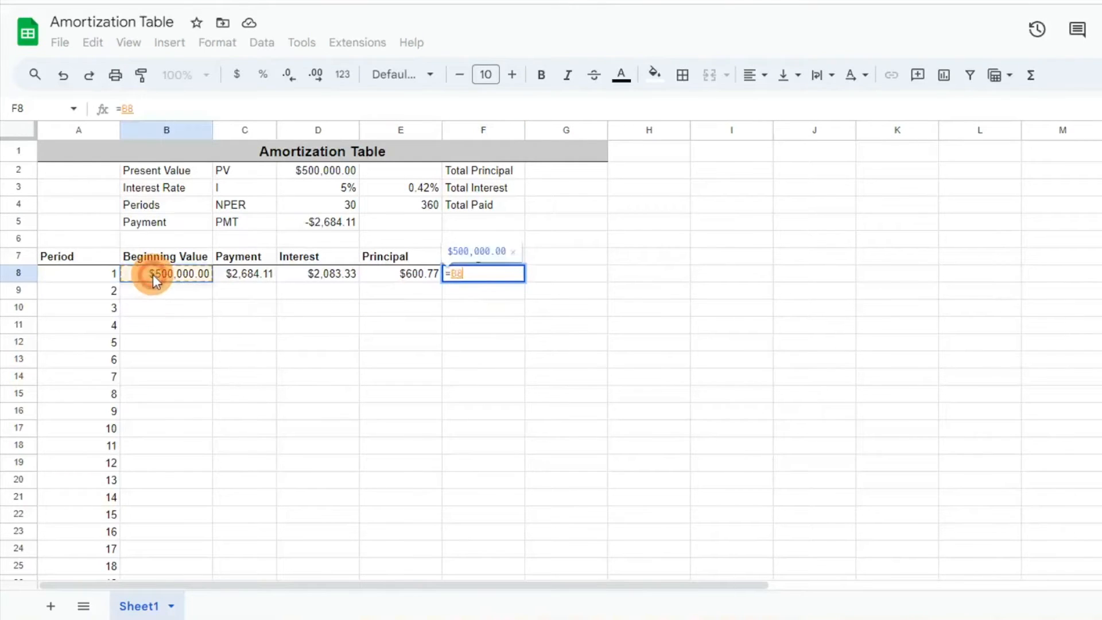
type("-")
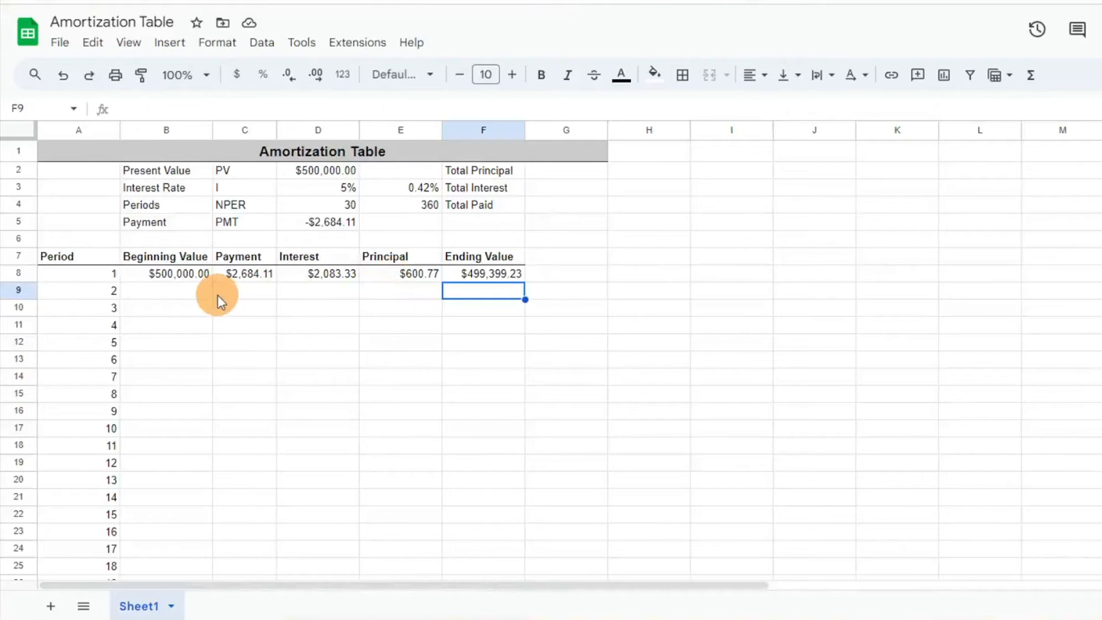
left_click(166, 290)
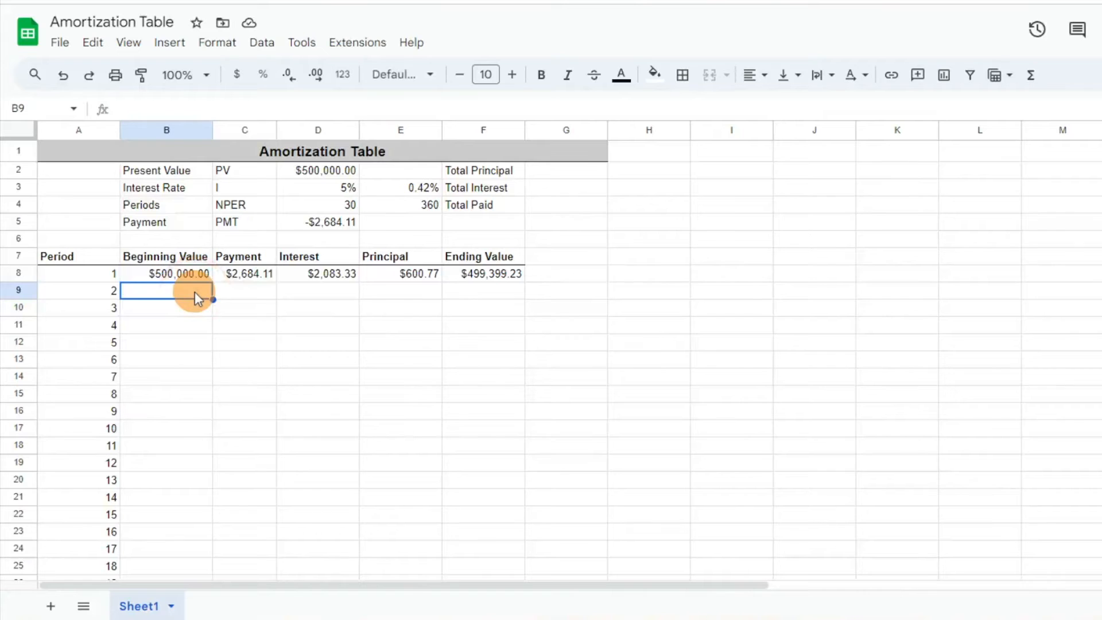
Set period 2's beginning value to =F8 and reuse period 1's $2,684.11 payment.
type("=")
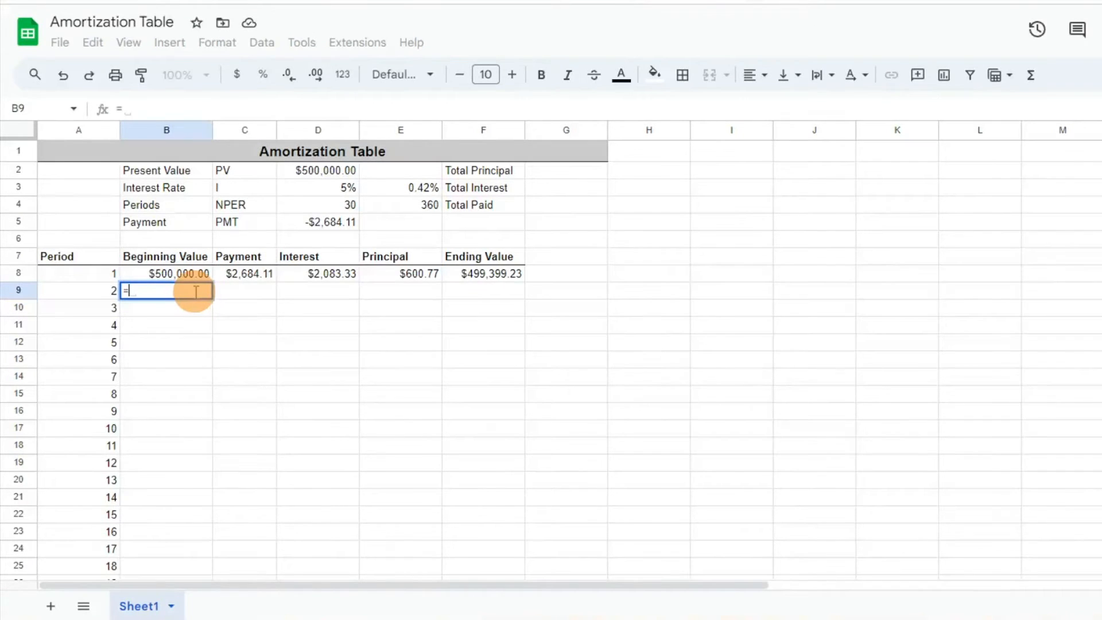
left_click(483, 273)
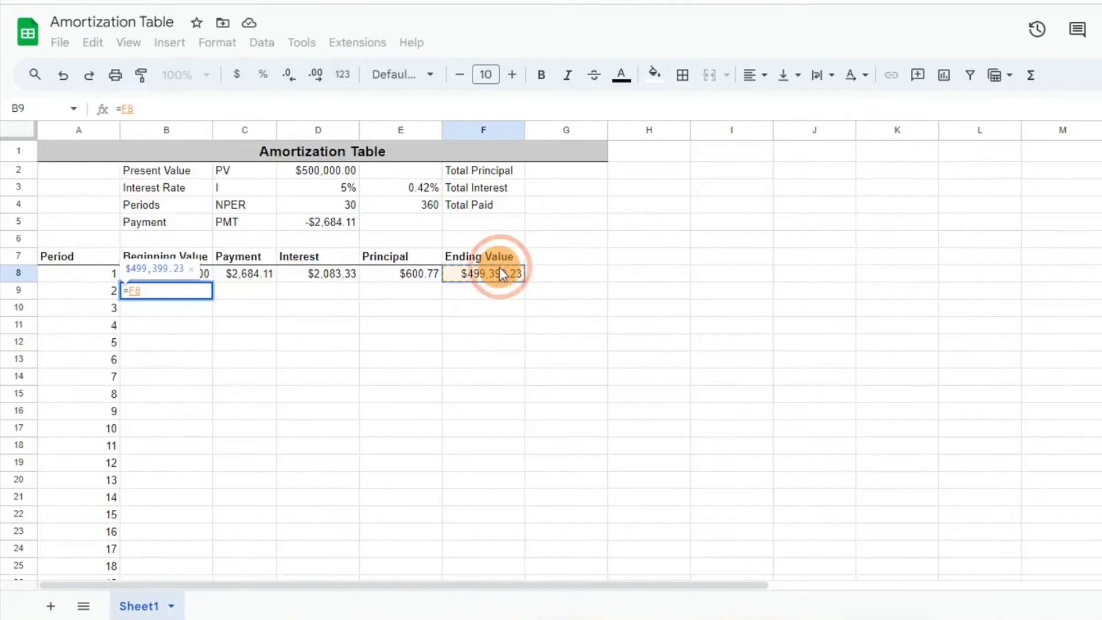
key("Enter")
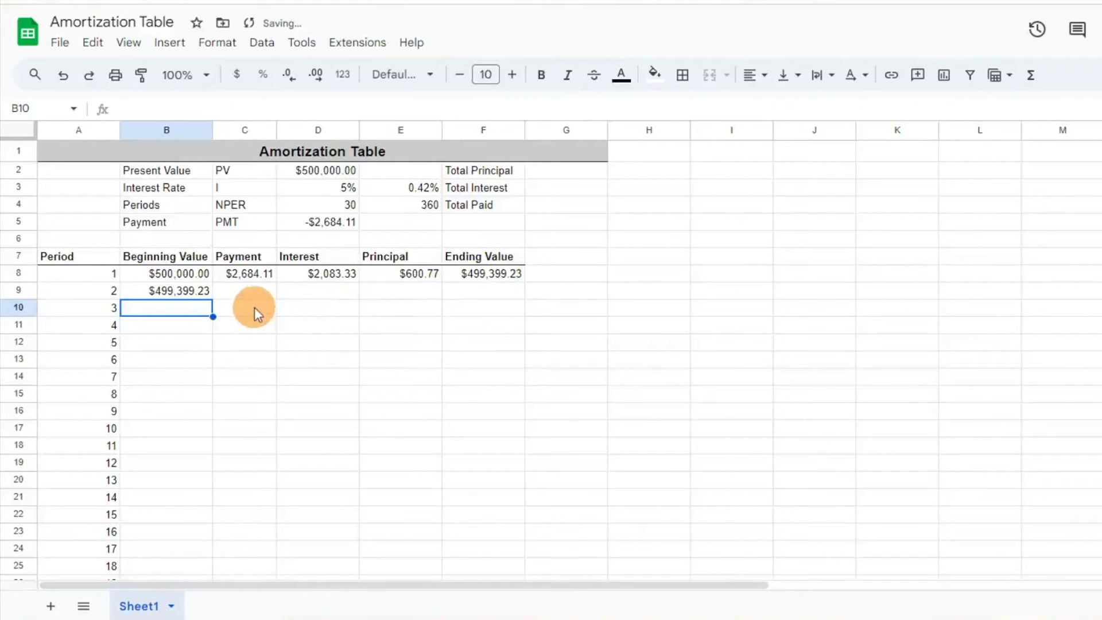
left_click(245, 274)
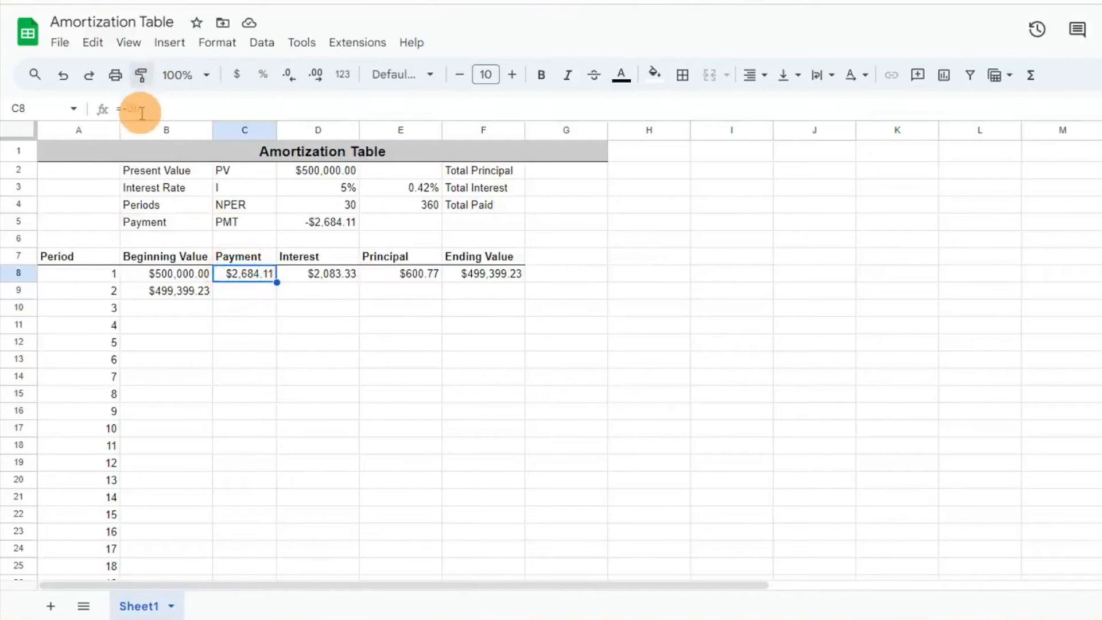
key("F4")
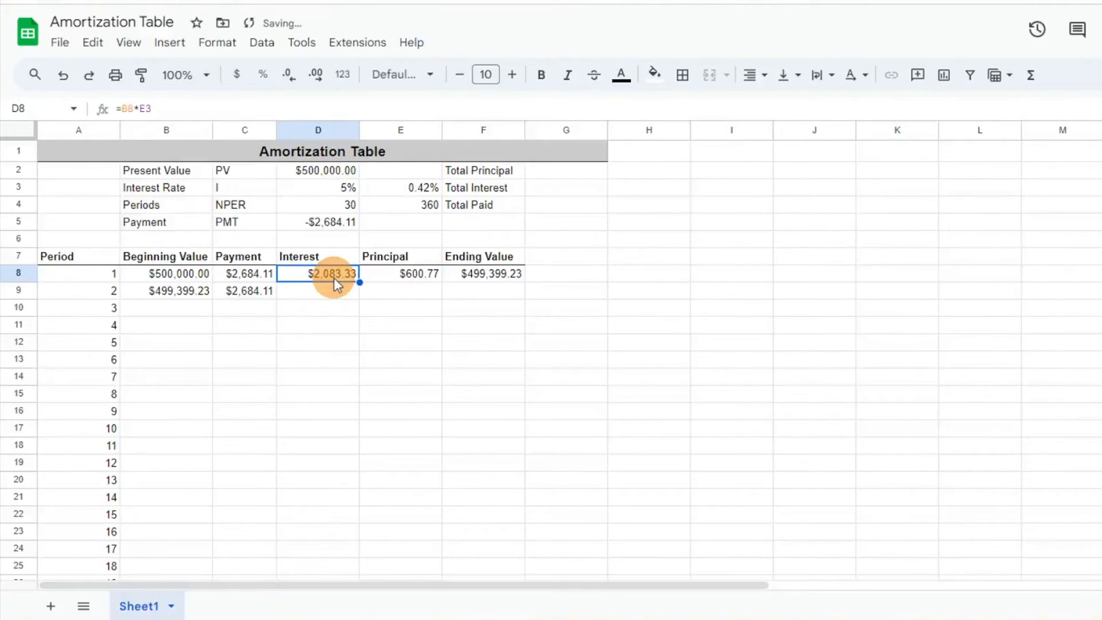
Lock the rate as $E$3 in the interest formula and copy it into D9 ($2,080.83).
double_click(318, 274)
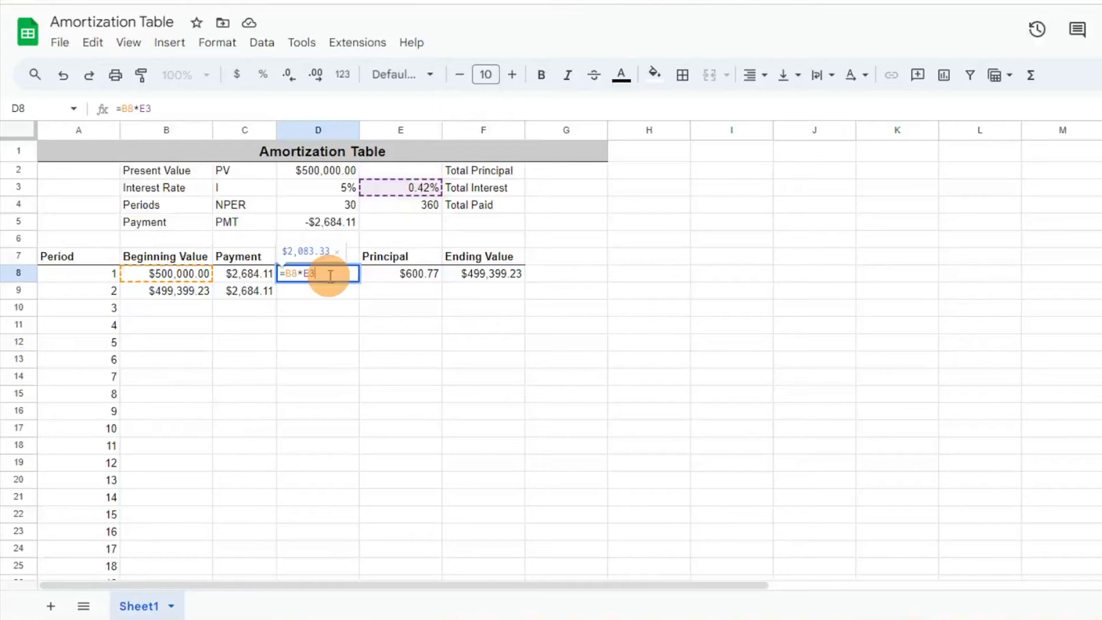
key("Enter")
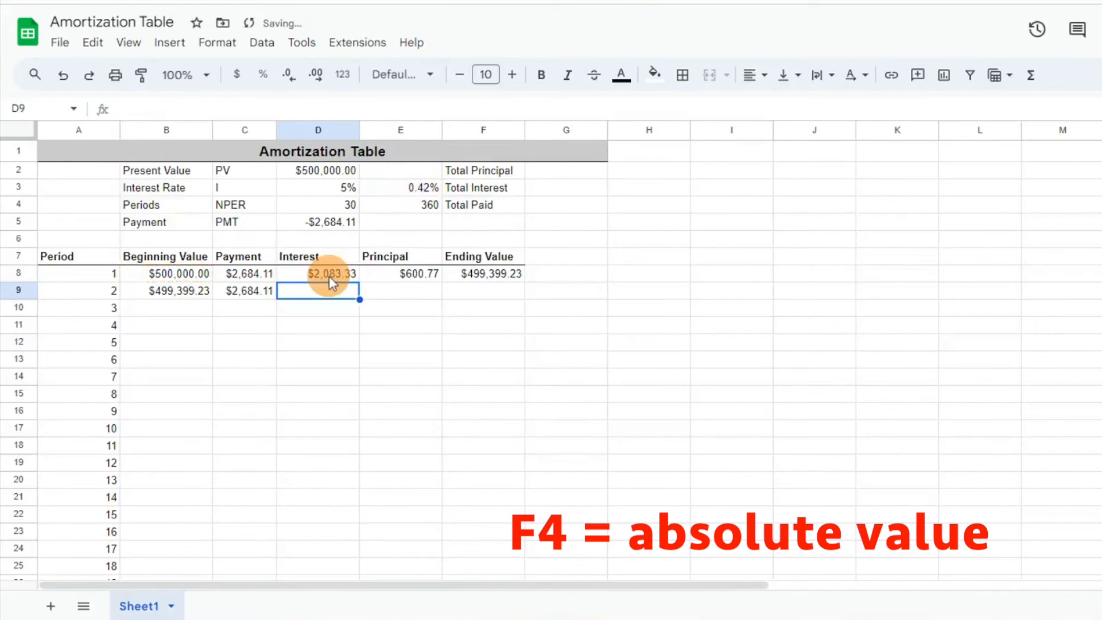
mouse_move(418, 207)
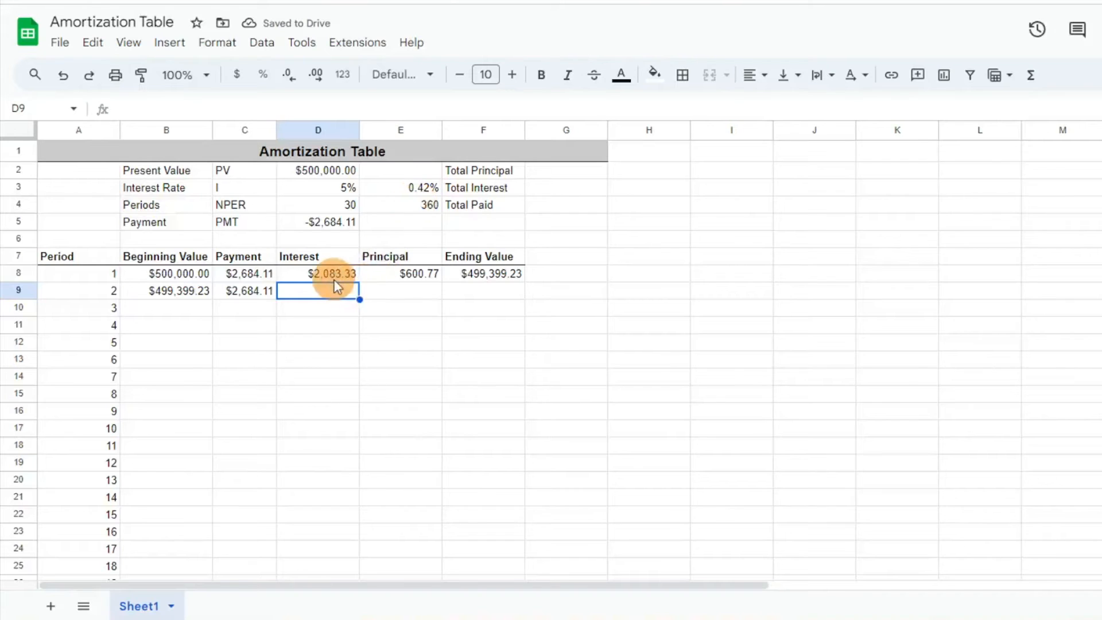
left_click(328, 274)
type("=B9*$E$3")
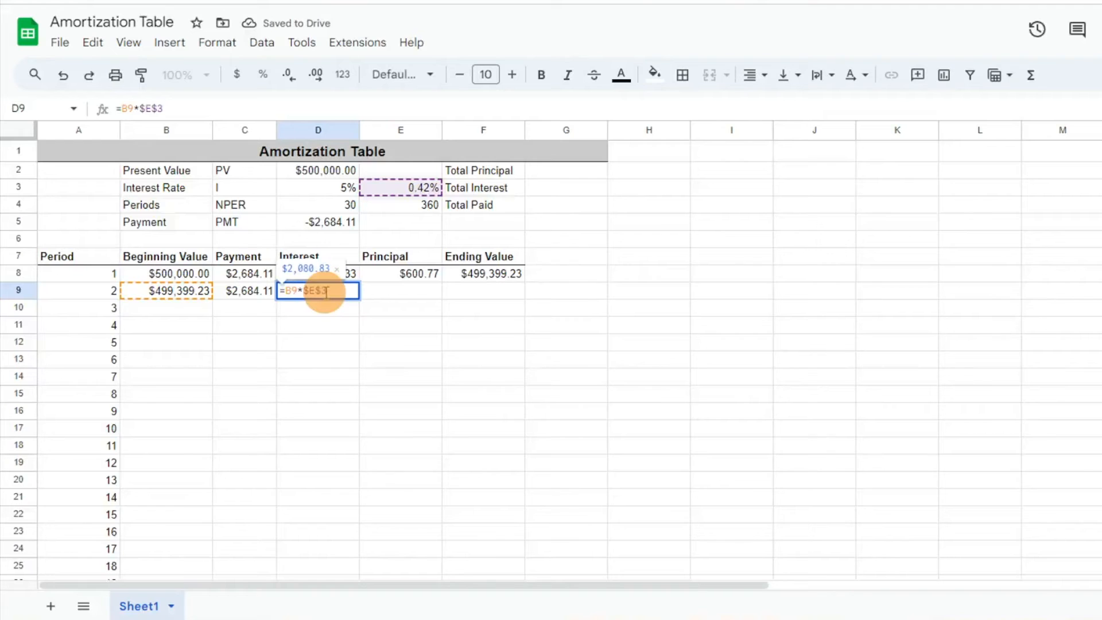
mouse_move(189, 292)
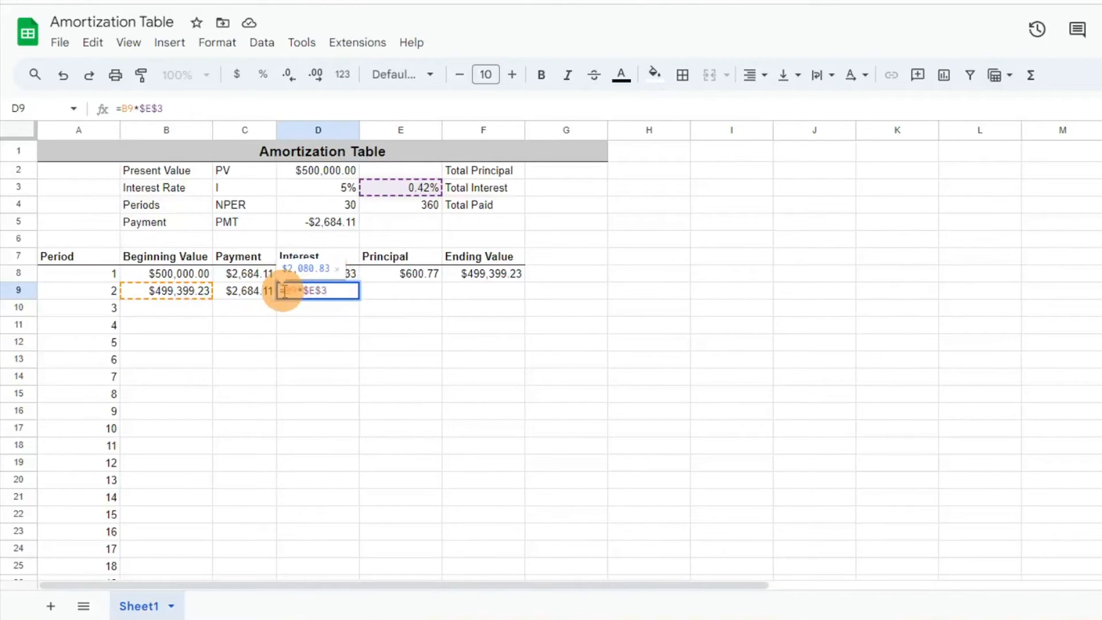
key("Enter")
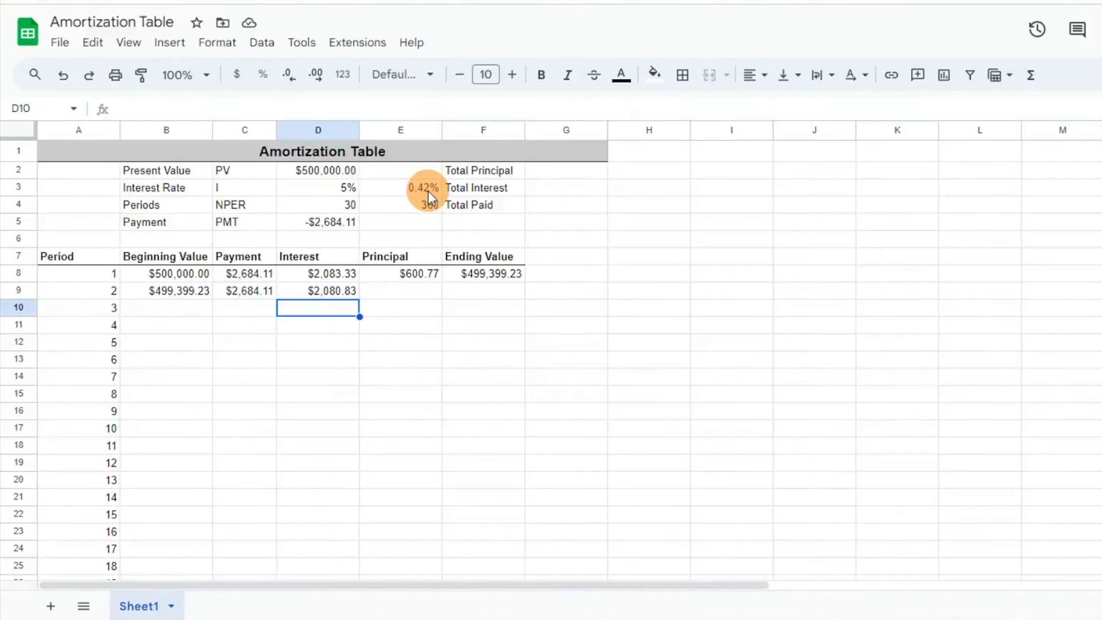
mouse_move(374, 198)
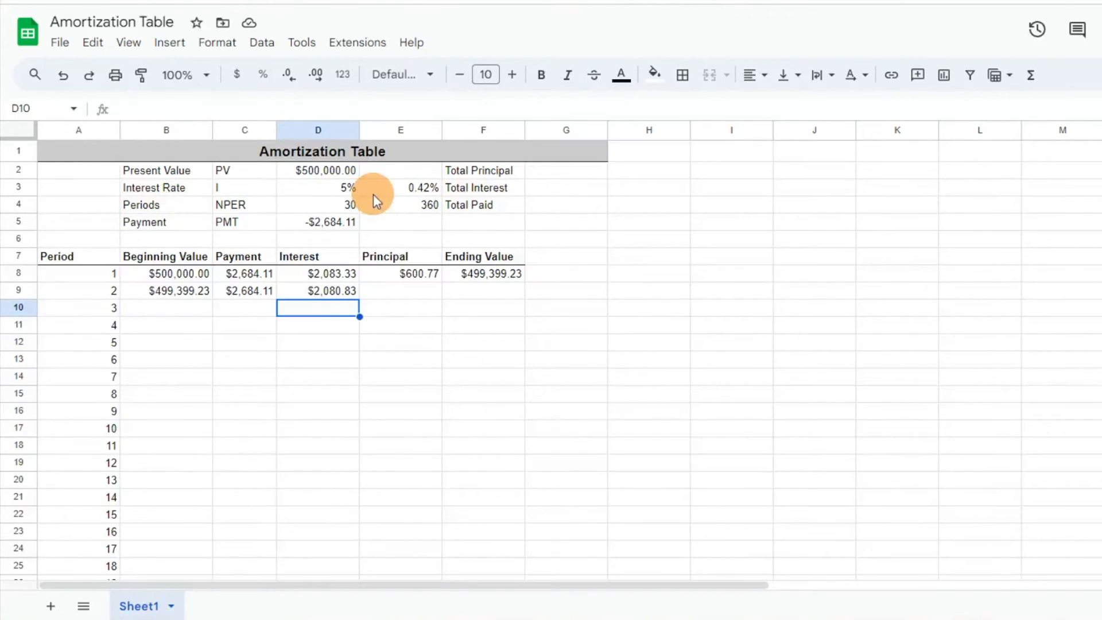
Fill period 2's principal ($603.28) and ending value ($498,795.95) formulas.
left_click(400, 274)
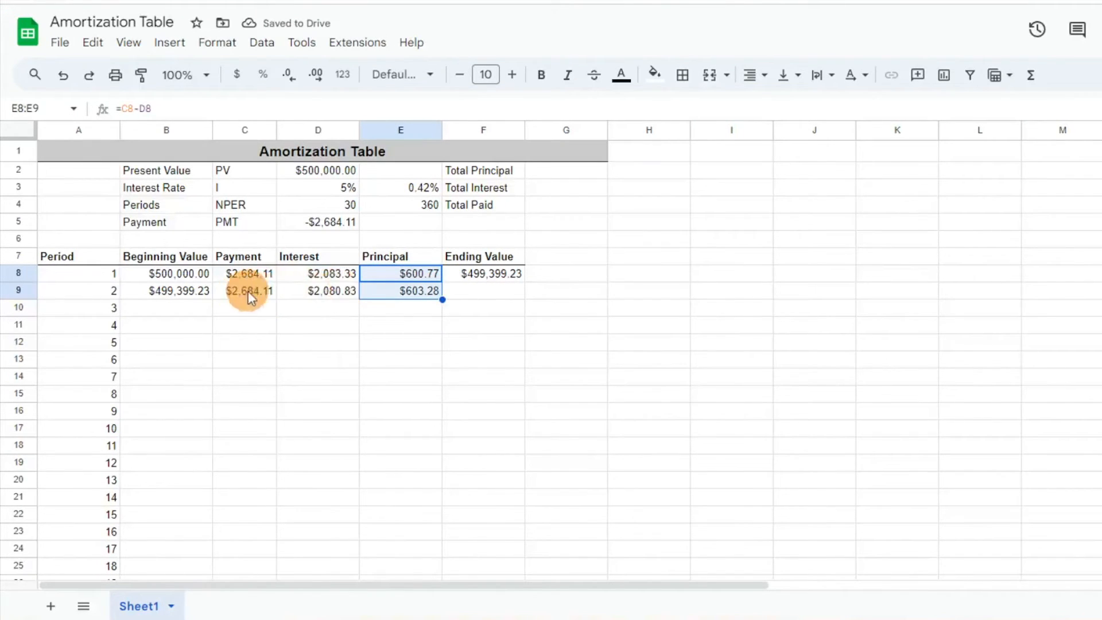
left_click(483, 291)
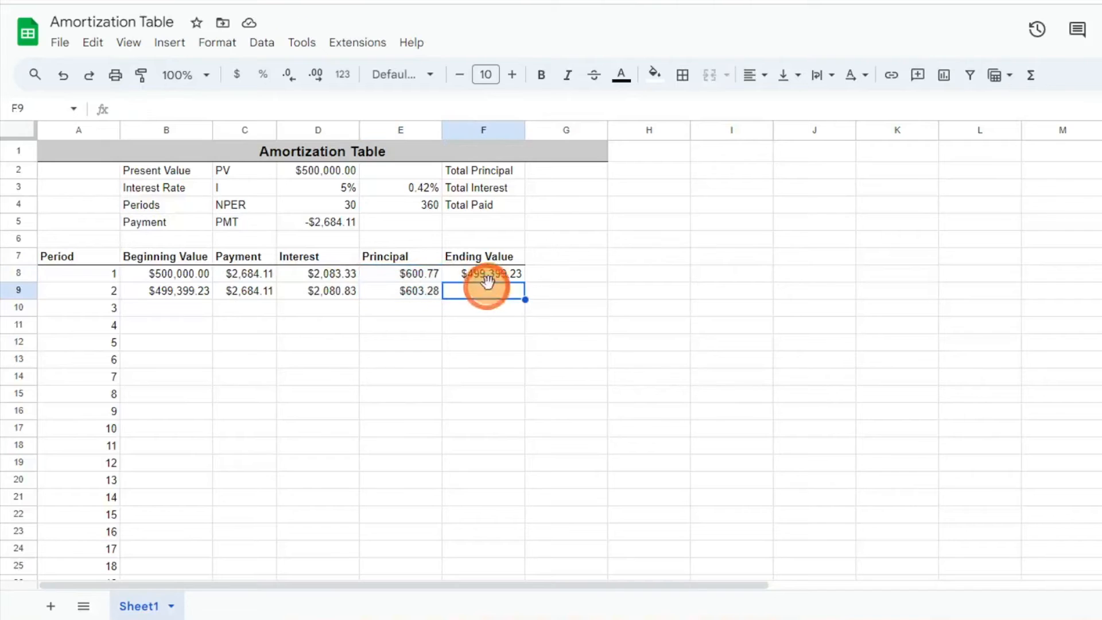
left_click(483, 273)
type("=B9-E9")
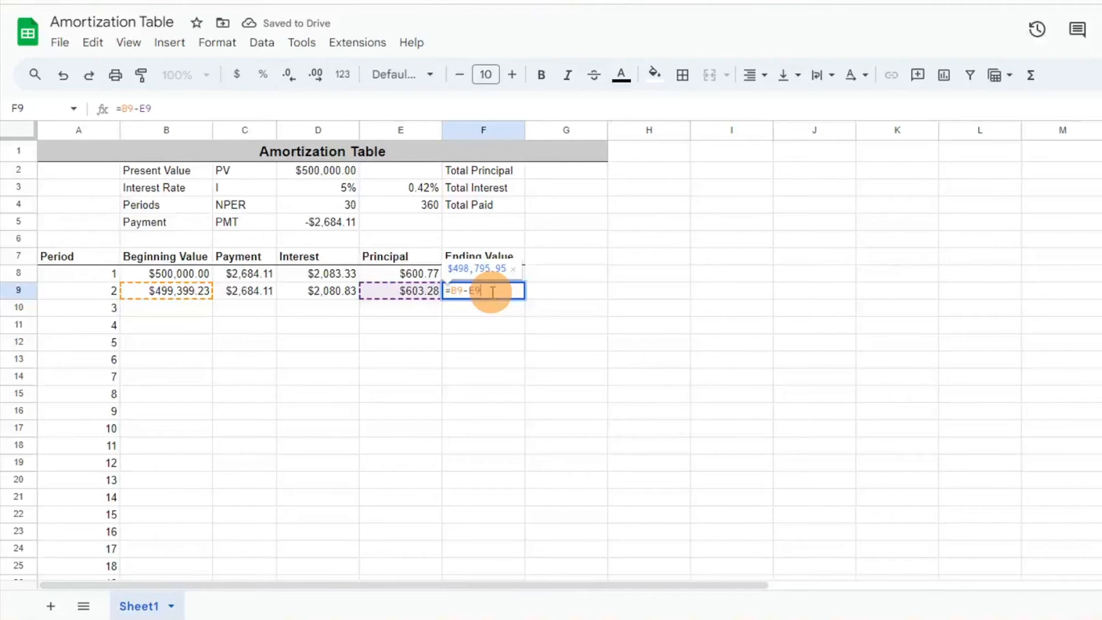
key("Enter")
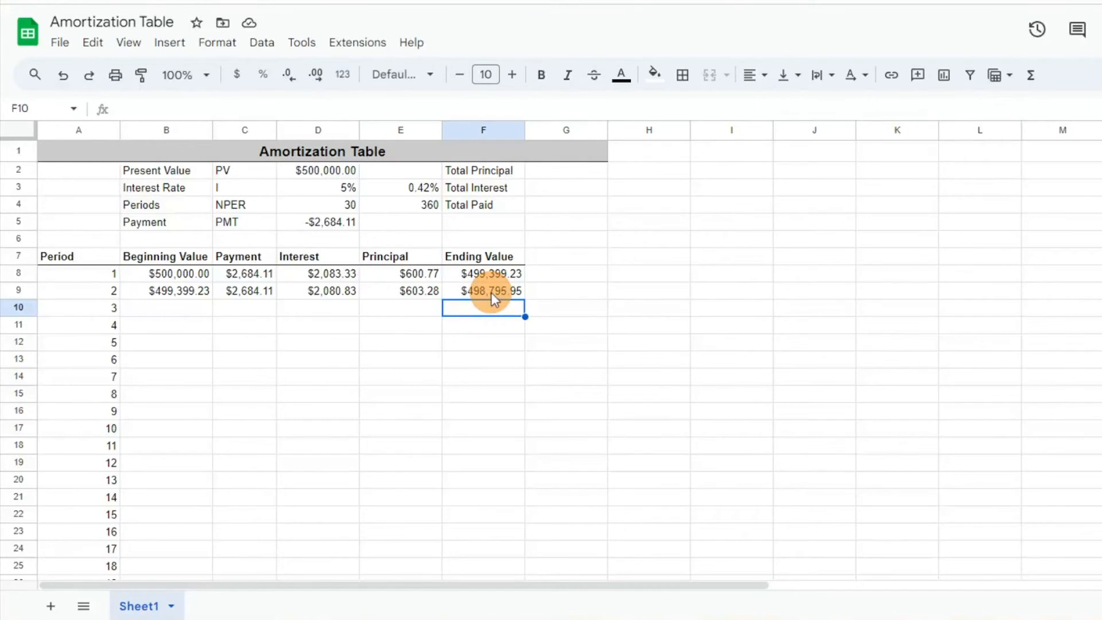
left_click(166, 290)
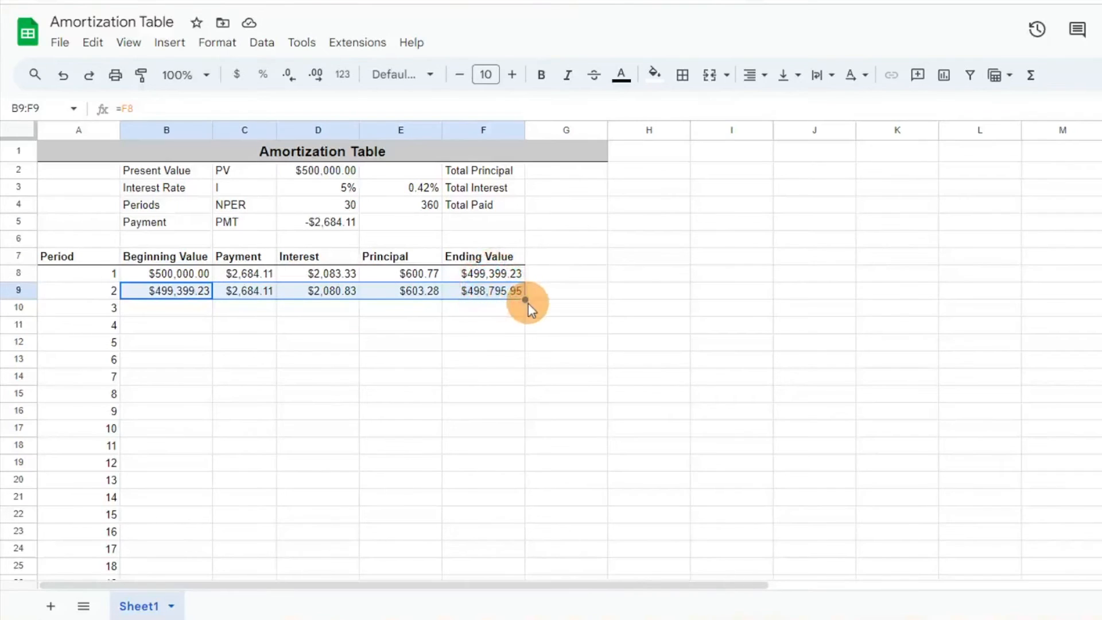
Fill the B9:F9 formulas down to row 367 and confirm the final balance is $0.00.
left_click_drag(525, 300, 504, 540)
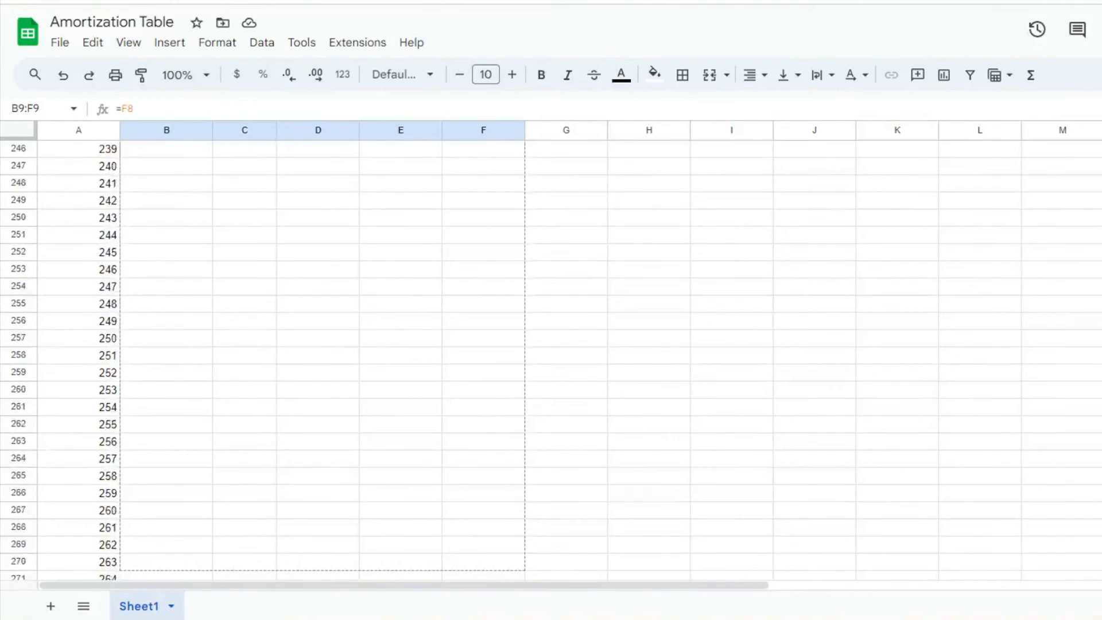
scroll("down", 3)
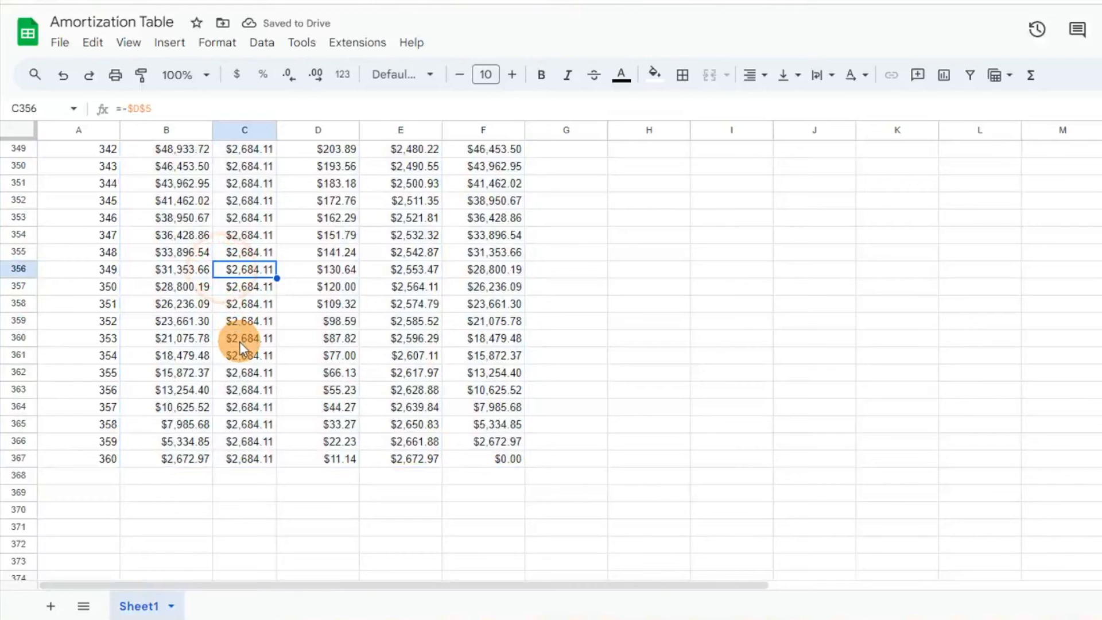
left_click(245, 338)
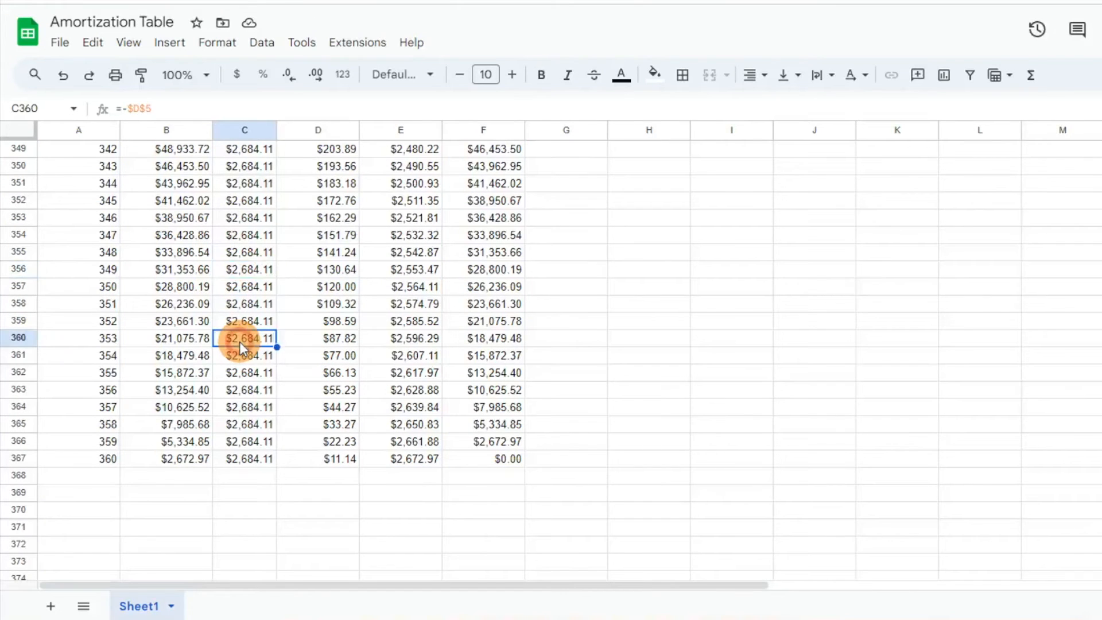
double_click(244, 339)
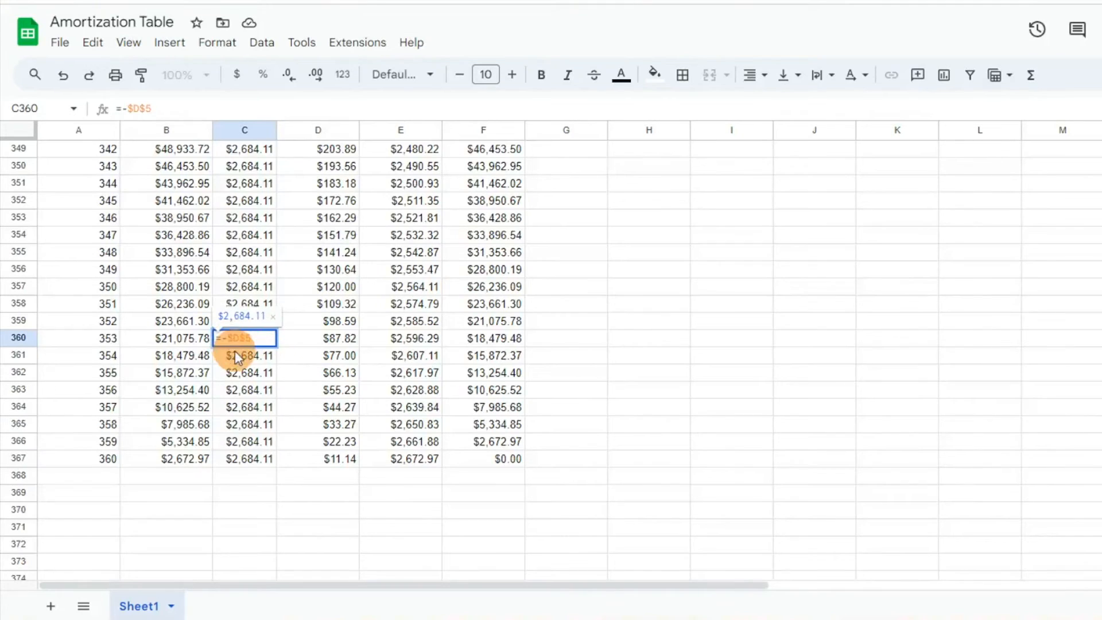
key("Enter")
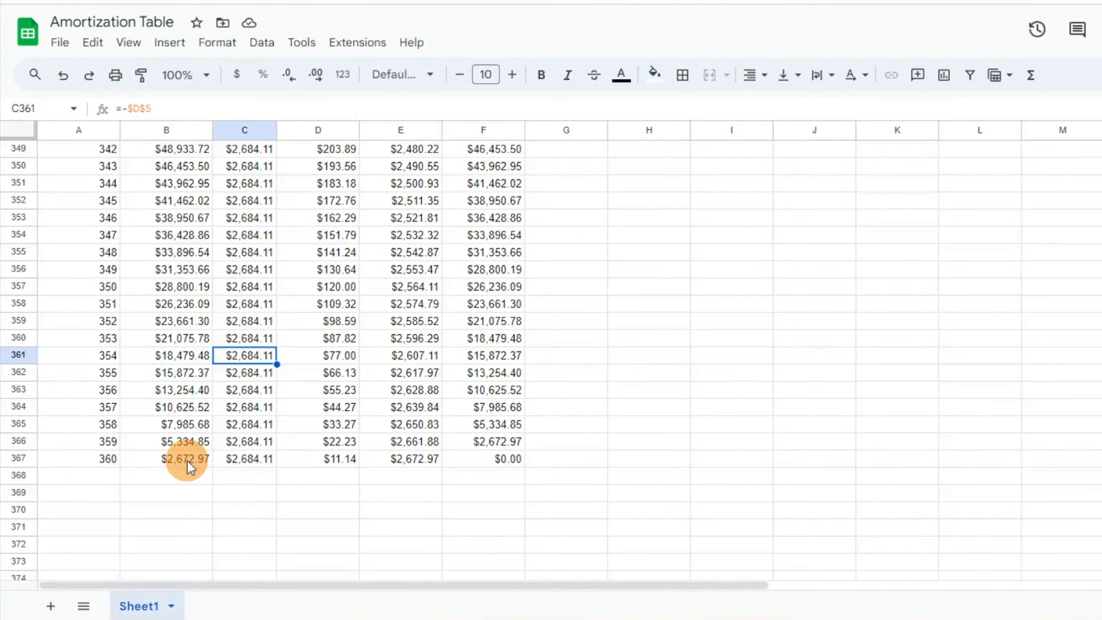
mouse_move(405, 475)
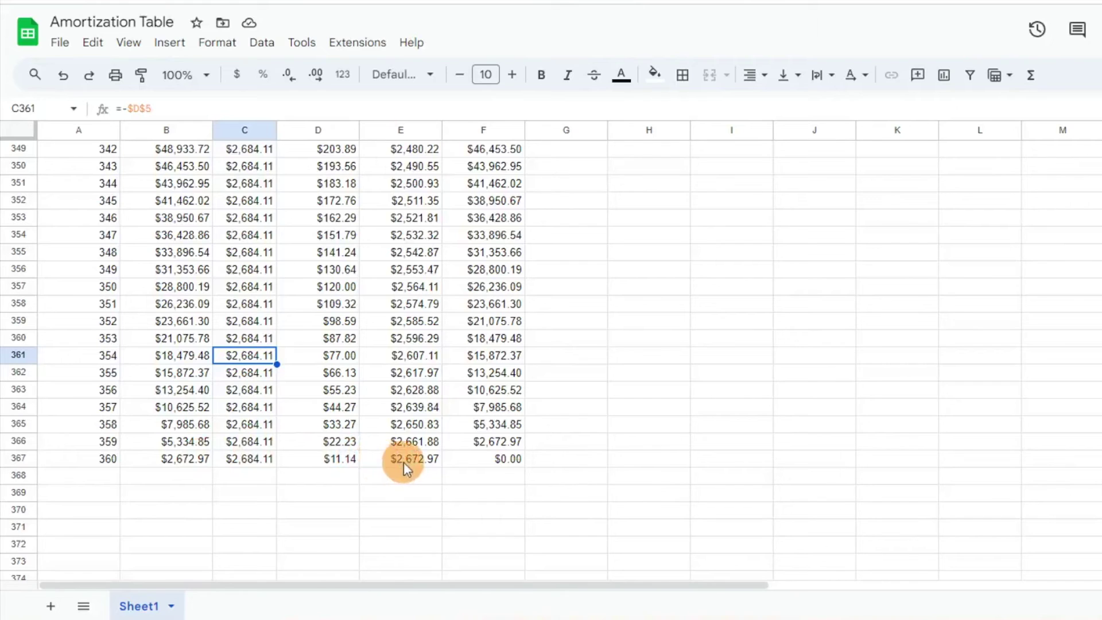
left_click(483, 459)
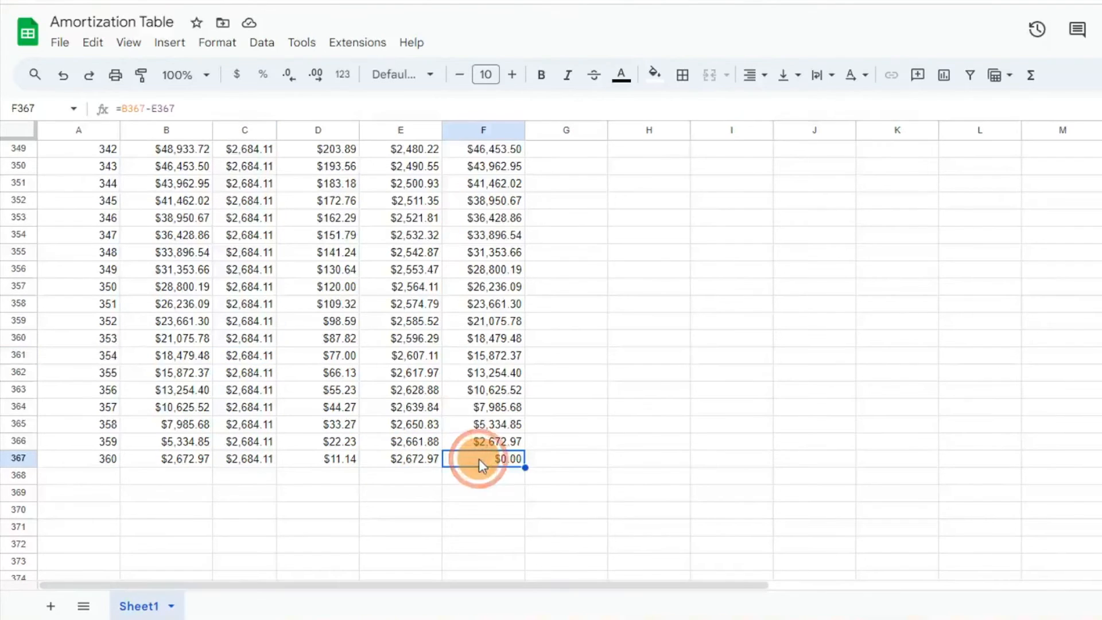
left_click(483, 461)
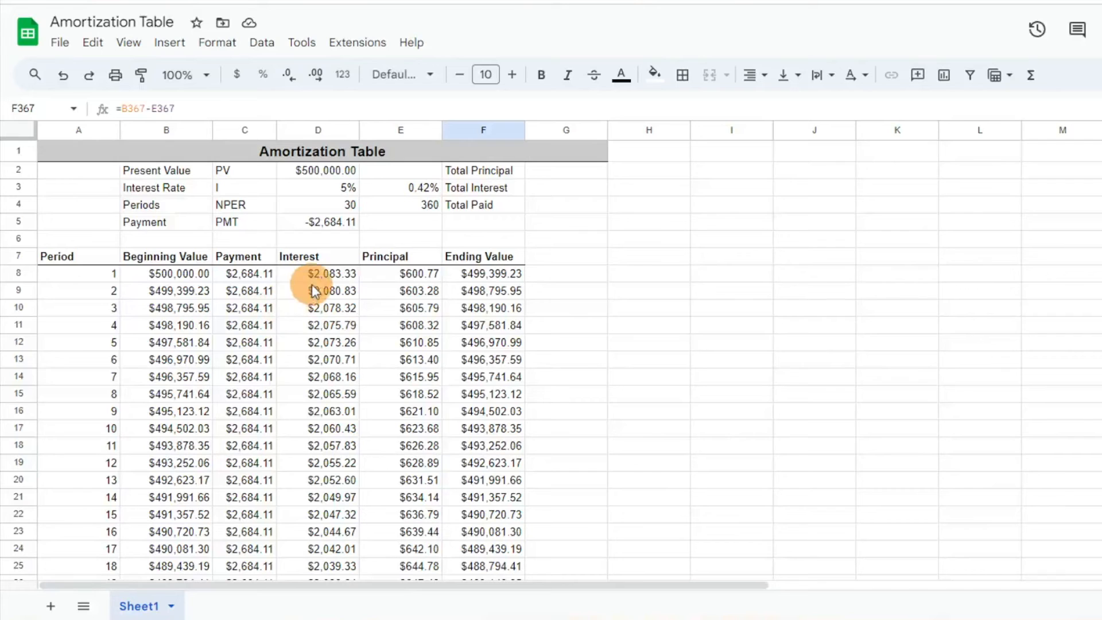
left_click_drag(331, 273, 331, 325)
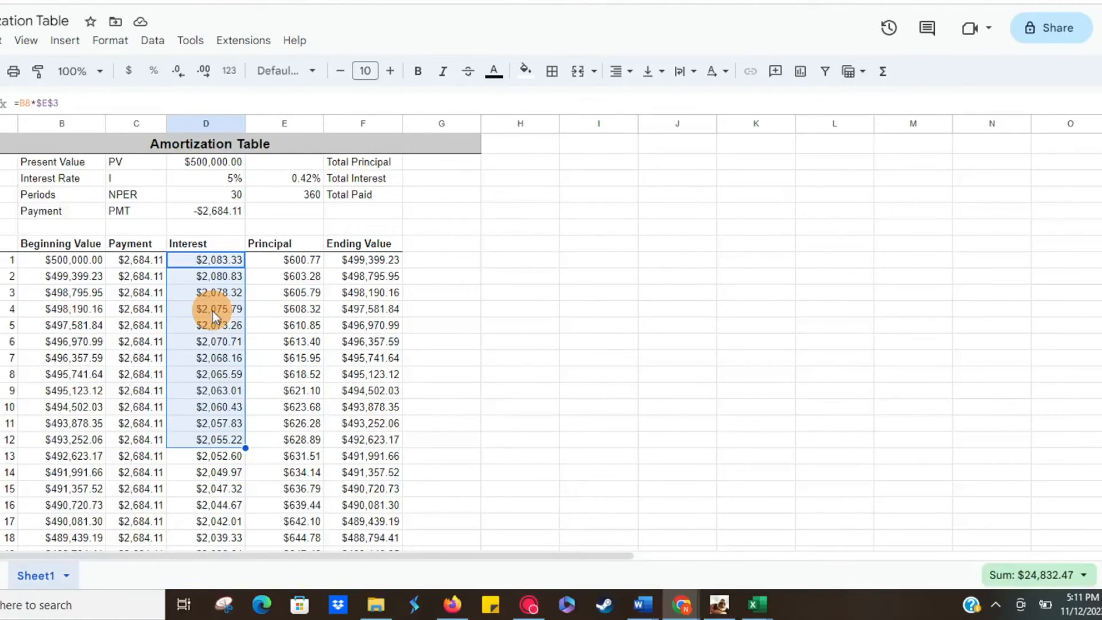
mouse_move(205, 328)
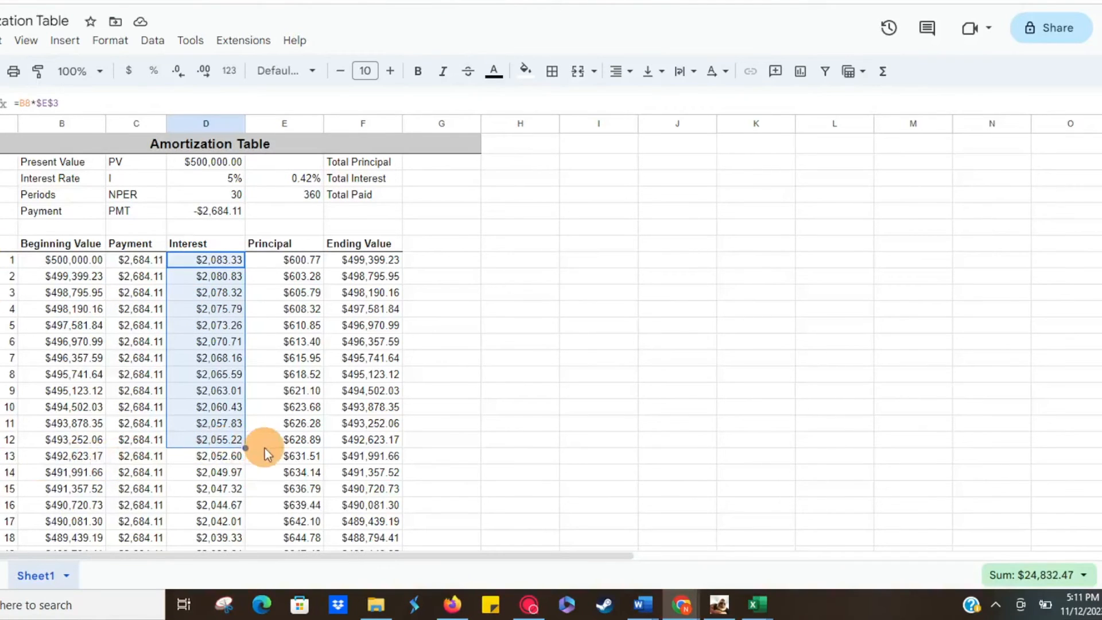
mouse_move(1030, 586)
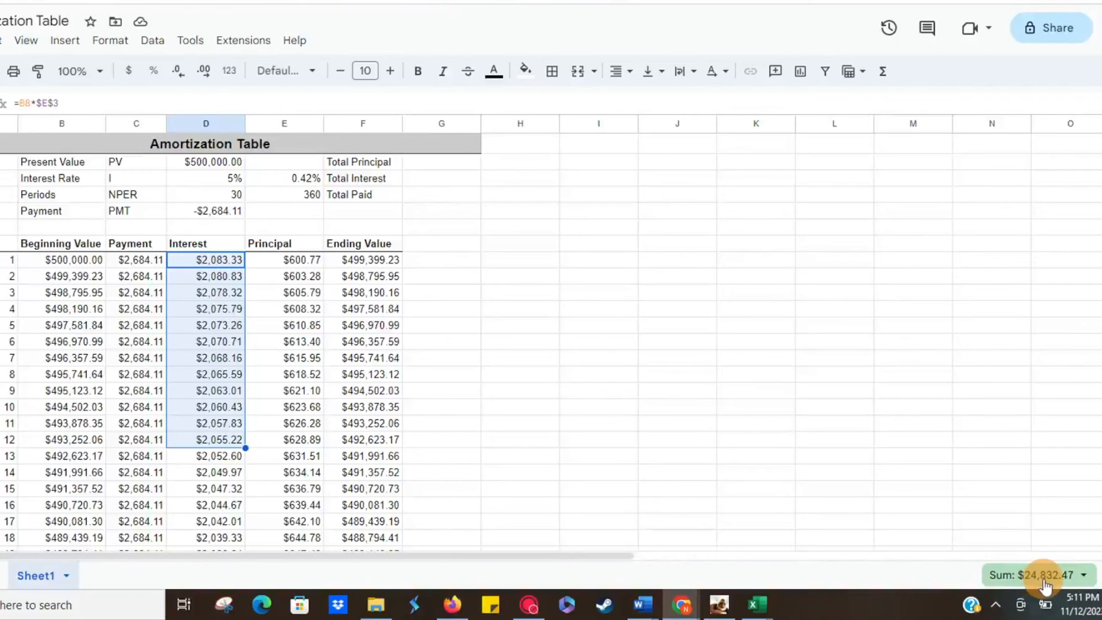
left_click(285, 260)
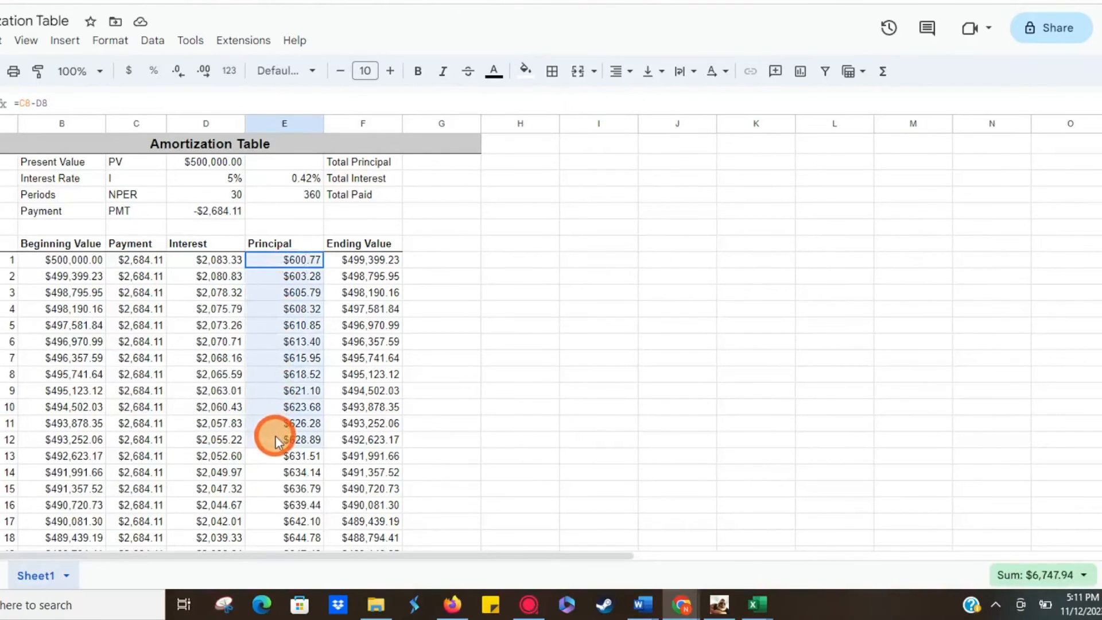
left_click_drag(284, 260, 284, 439)
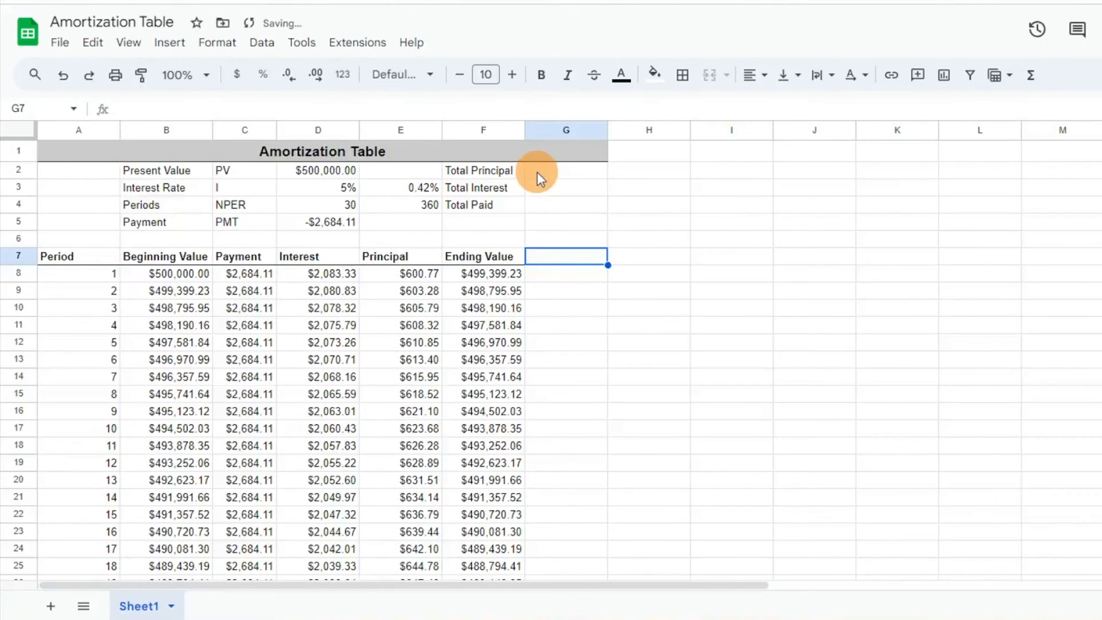
Enter =SUM(E8:E367) in G2 so Total Principal reads $500,000.00.
left_click(566, 170)
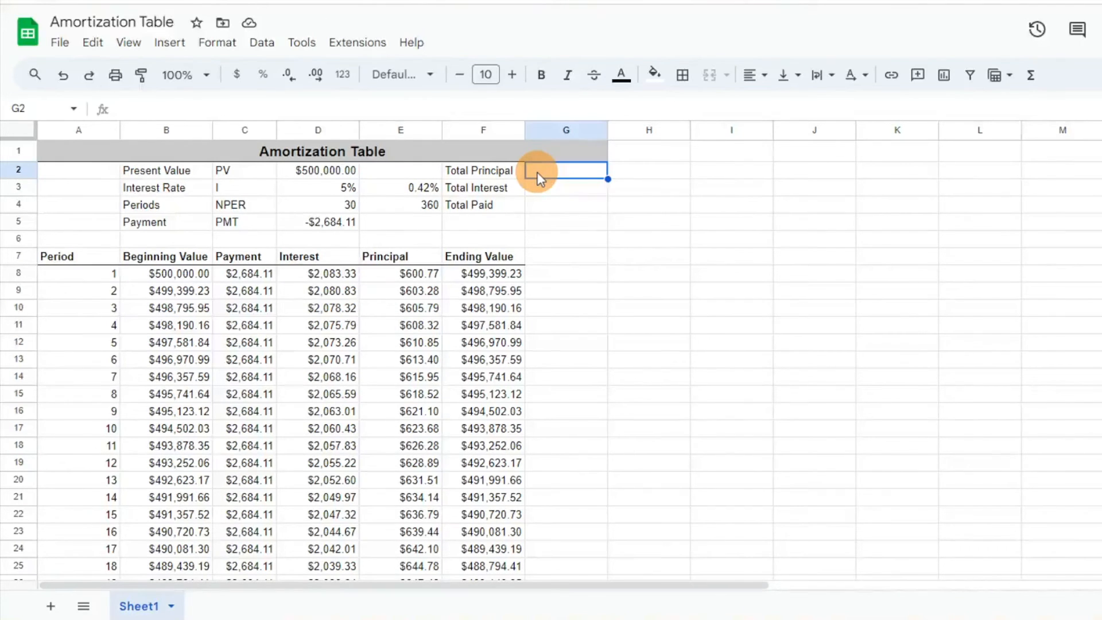
type("=")
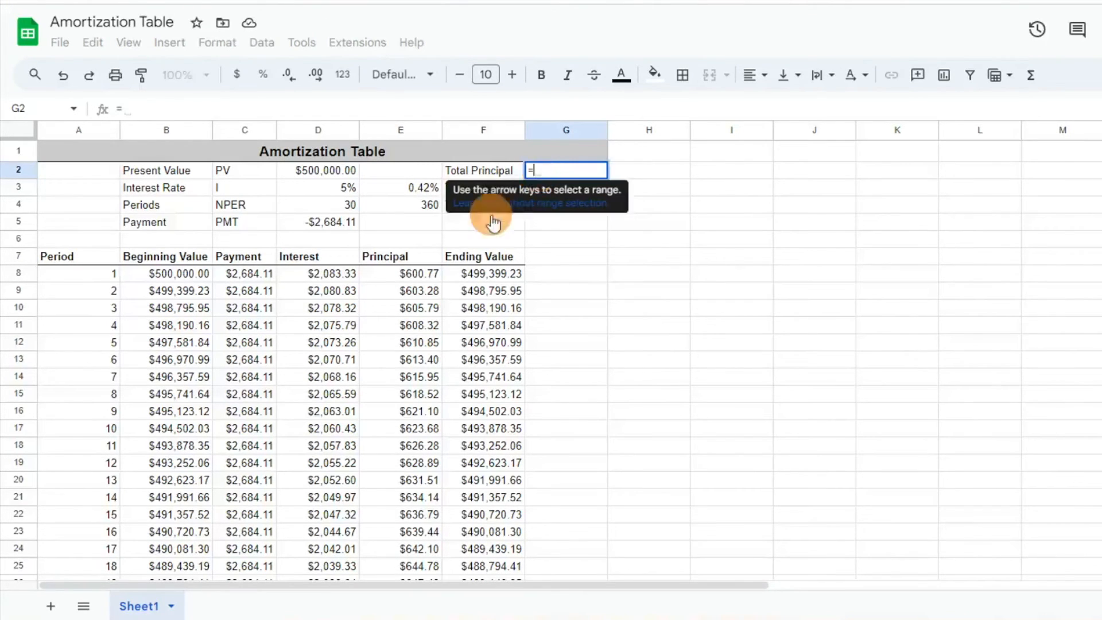
type("=SUM(E8:E367")
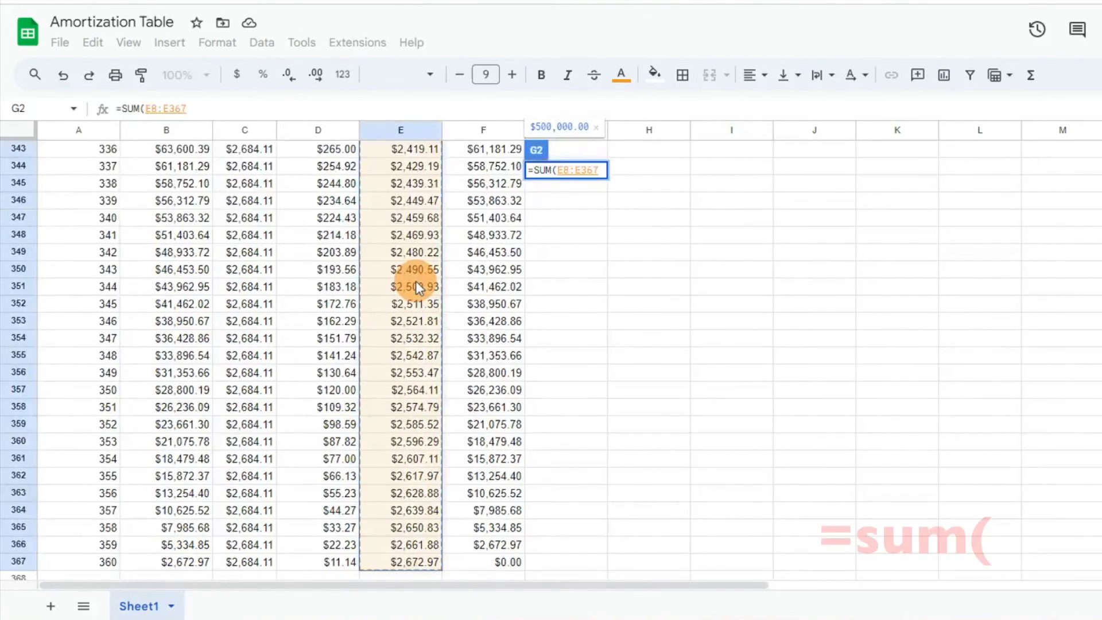
key("Enter")
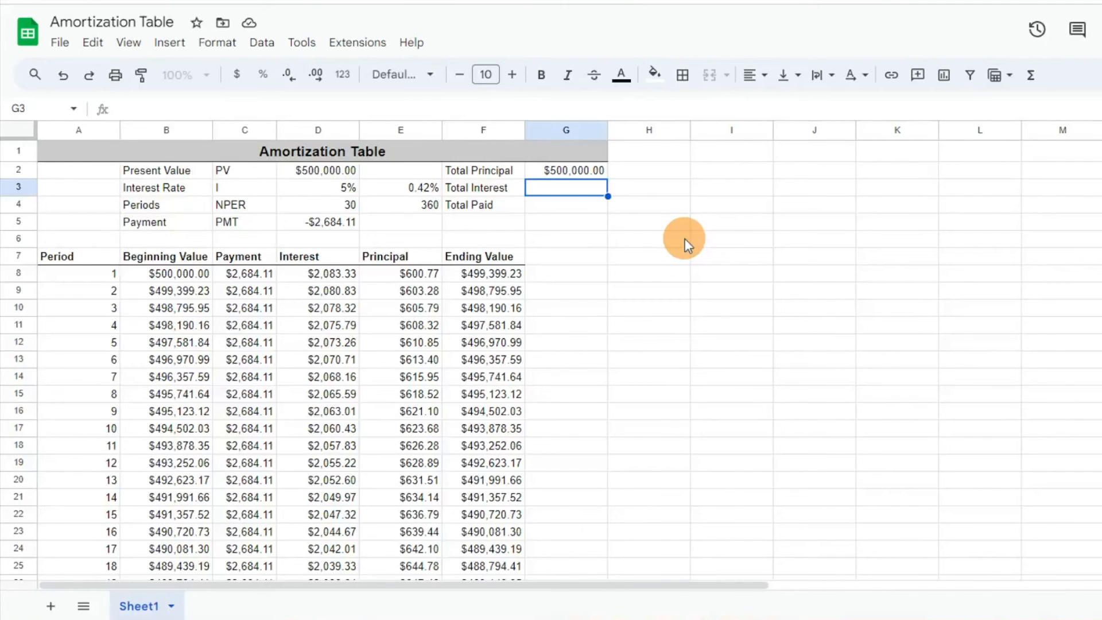
Enter =SUM(D8:D367) in G3 and =SUM(C8:C367) in G4, then bold F4:G4.
type("=sum(")
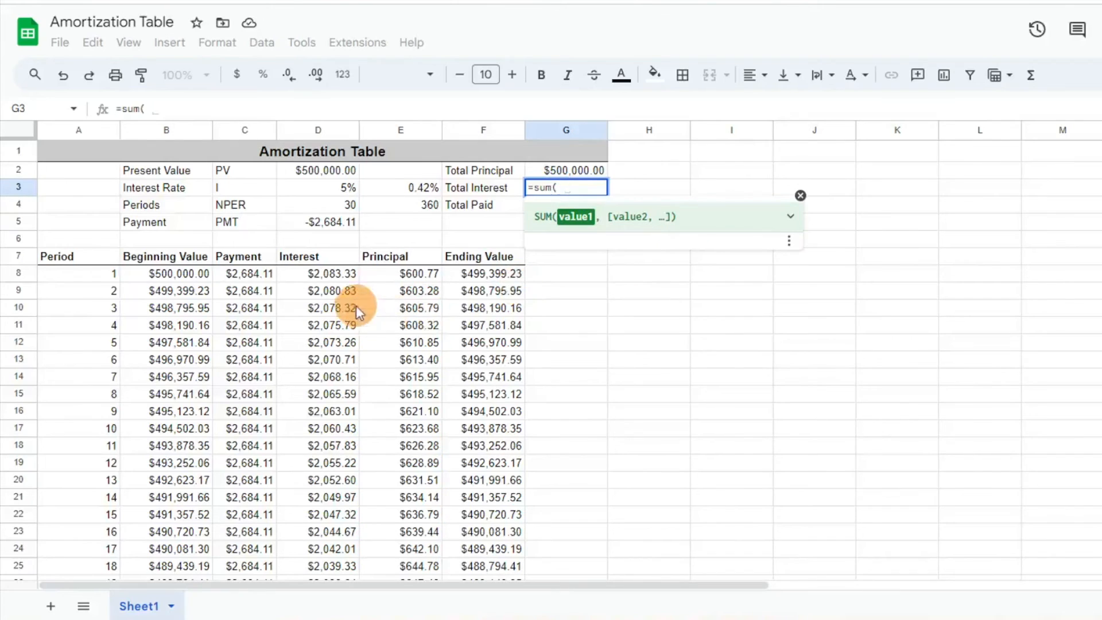
left_click(317, 274)
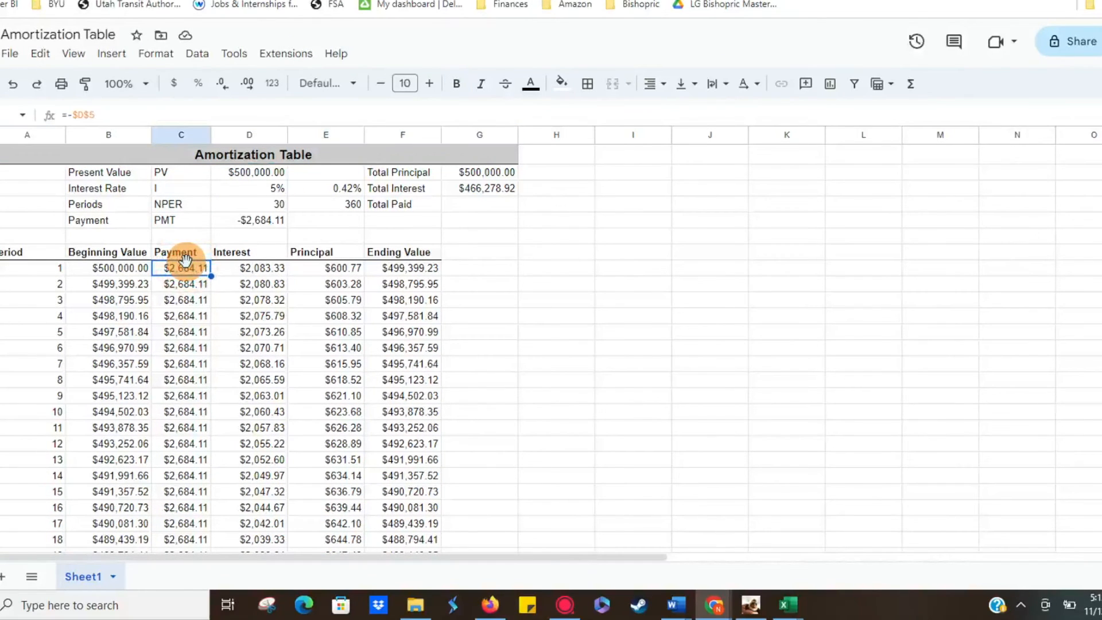
scroll("down", 3)
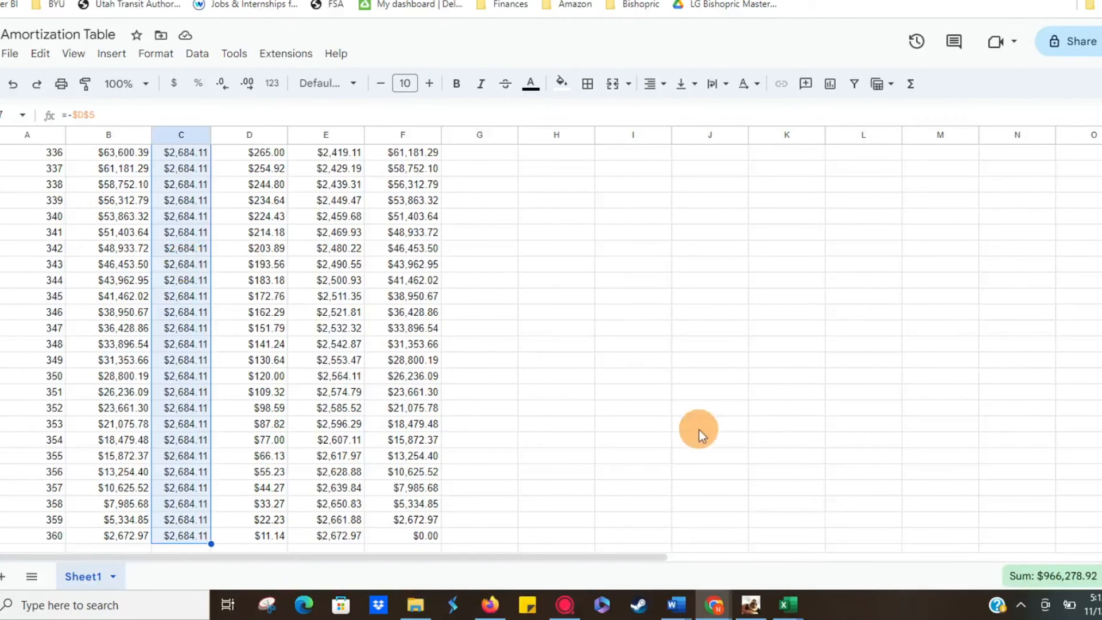
mouse_move(1047, 582)
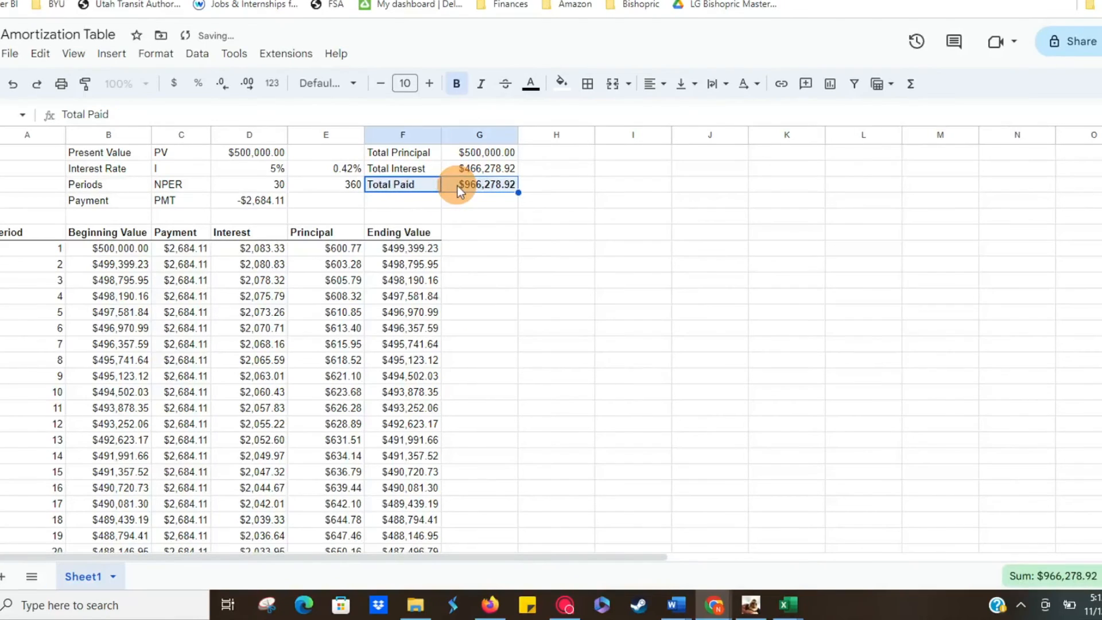
left_click(480, 232)
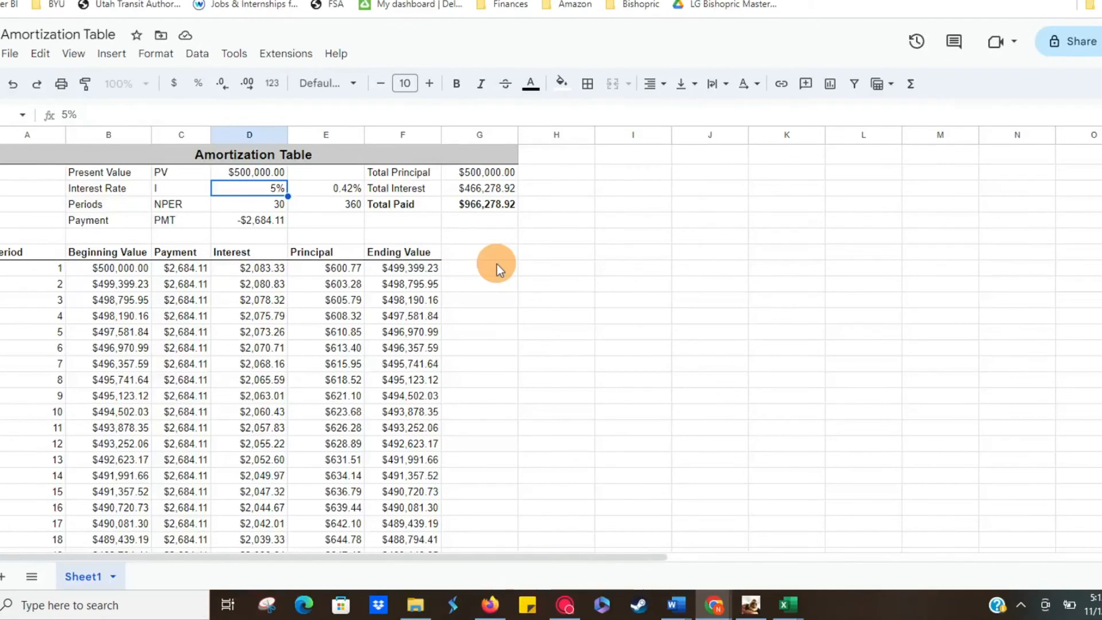
Change the interest rate in D3 to 7.5%, making the payment -$3,496.07.
type("2.")
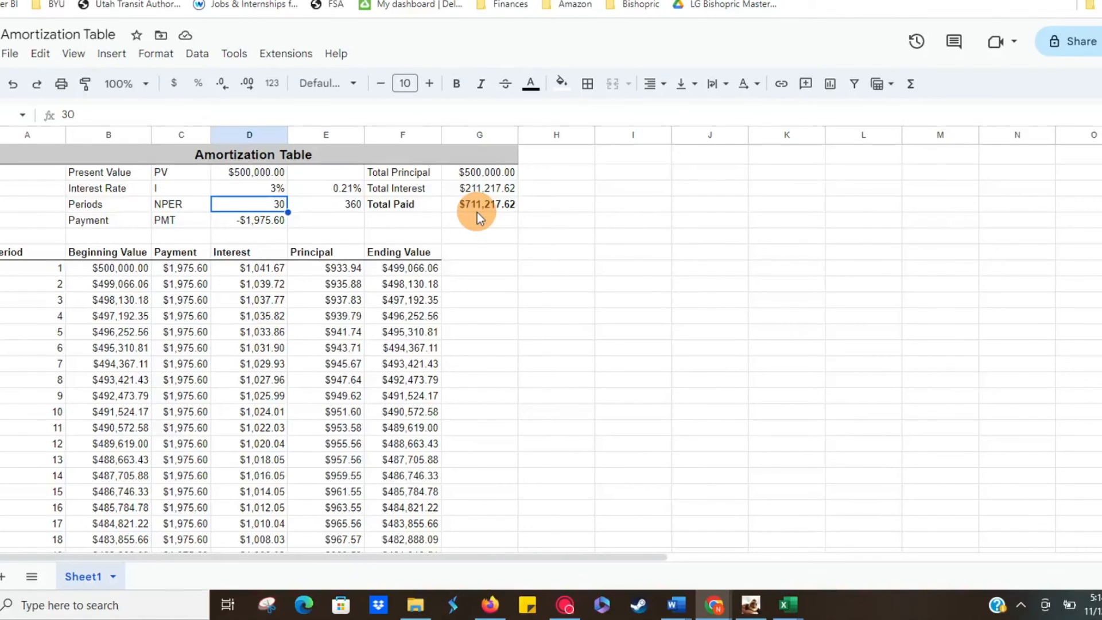
left_click(248, 188)
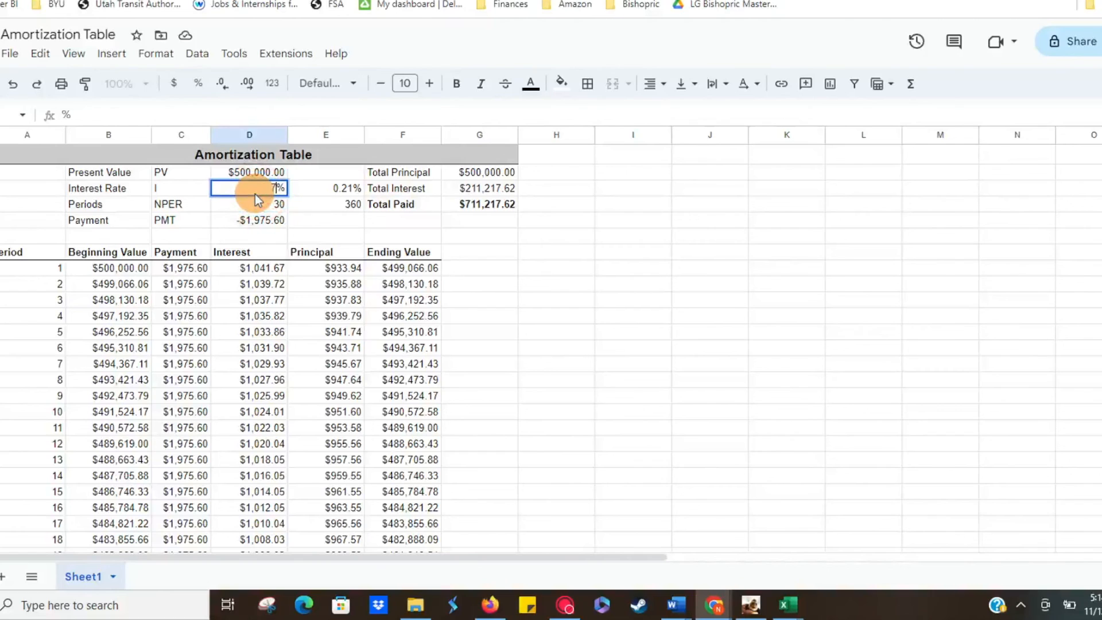
type("7.5%")
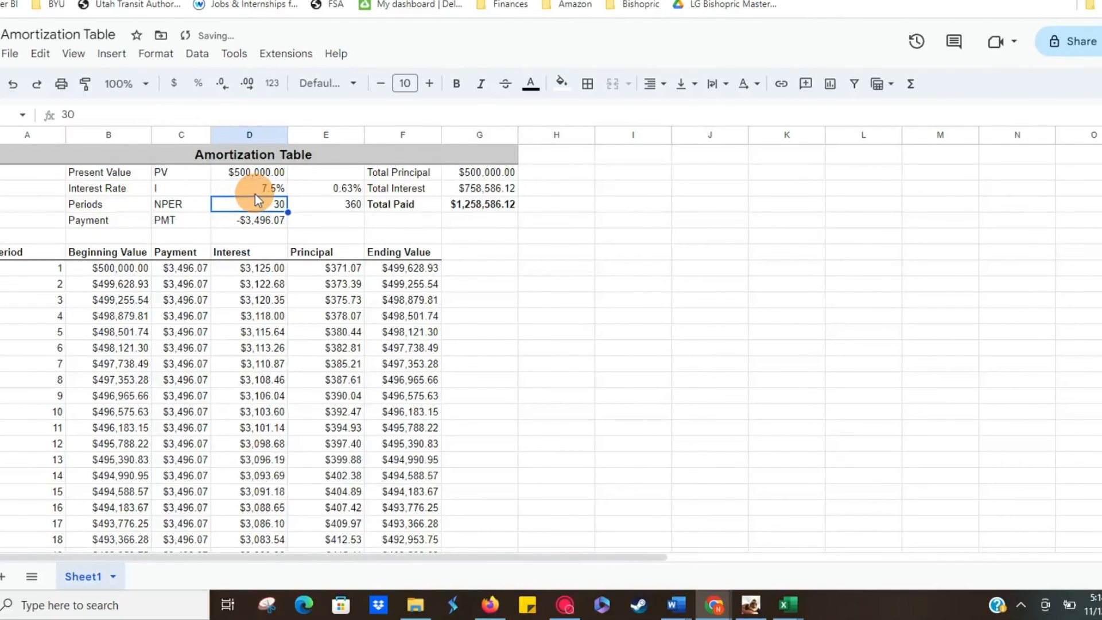
mouse_move(301, 228)
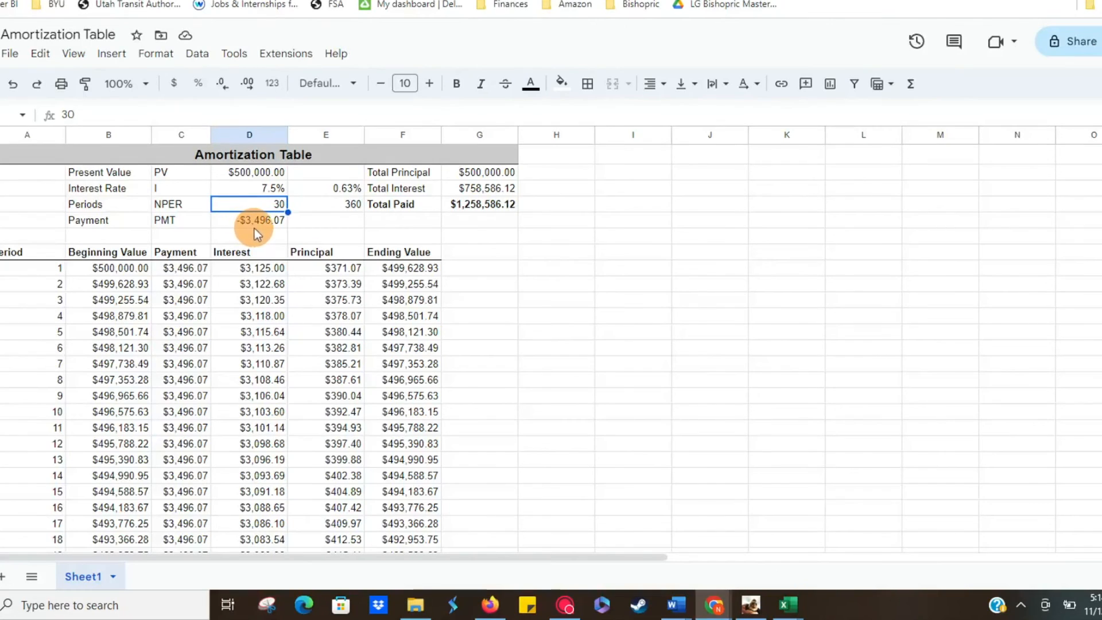
mouse_move(481, 156)
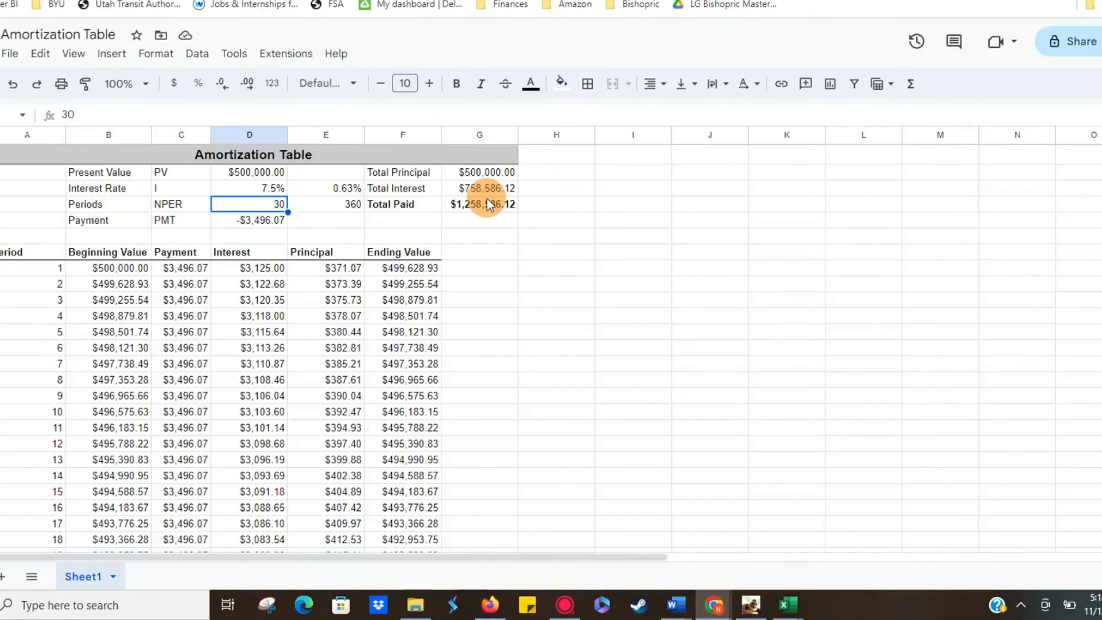
mouse_move(514, 173)
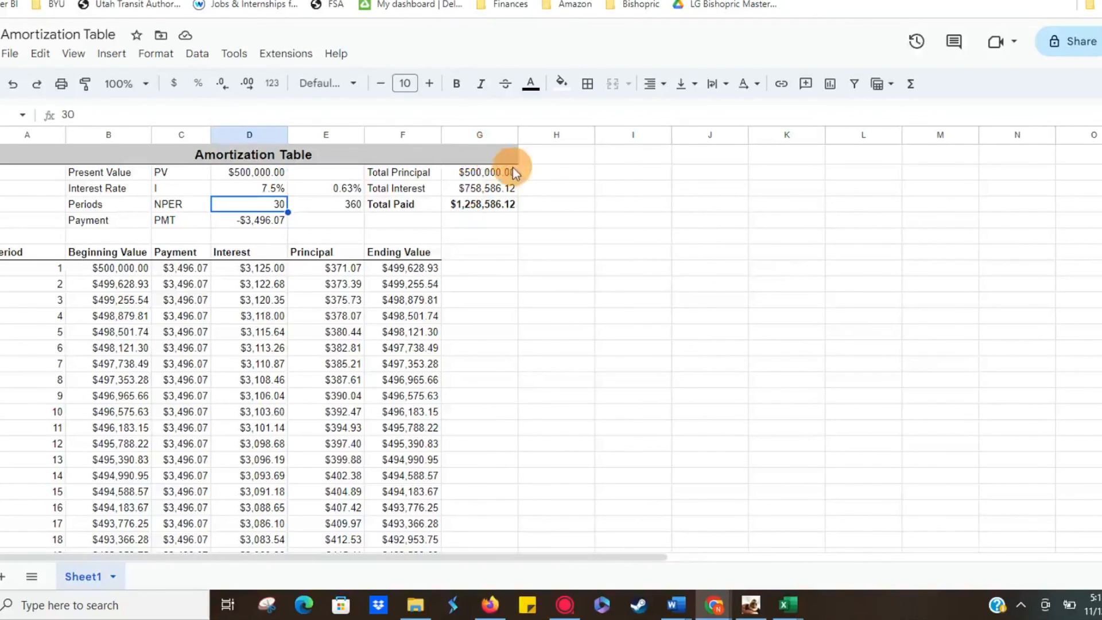
mouse_move(469, 220)
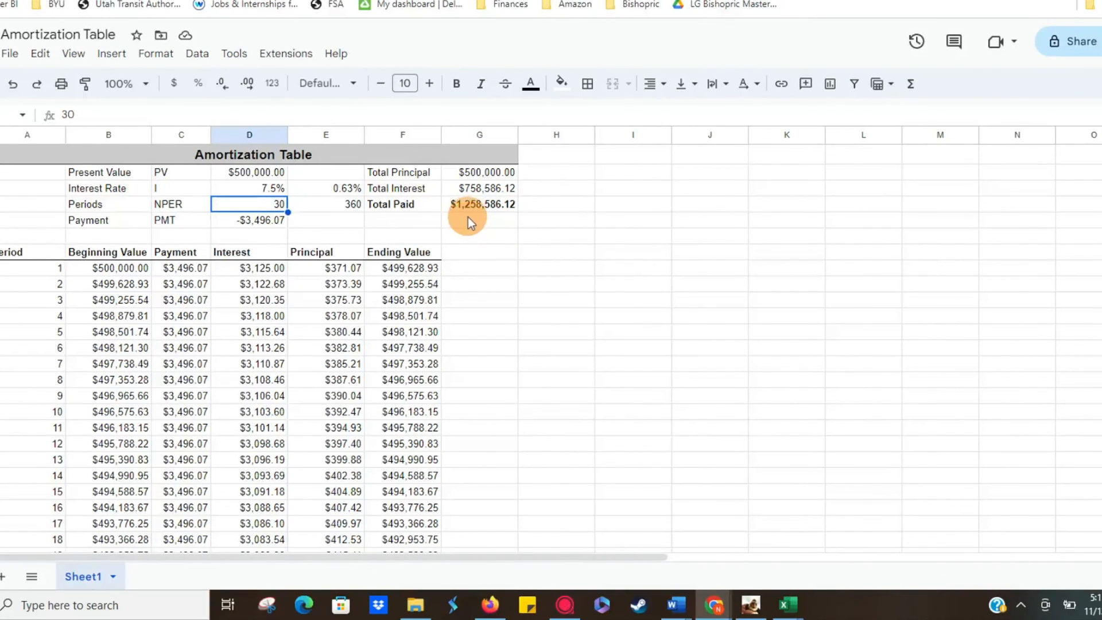